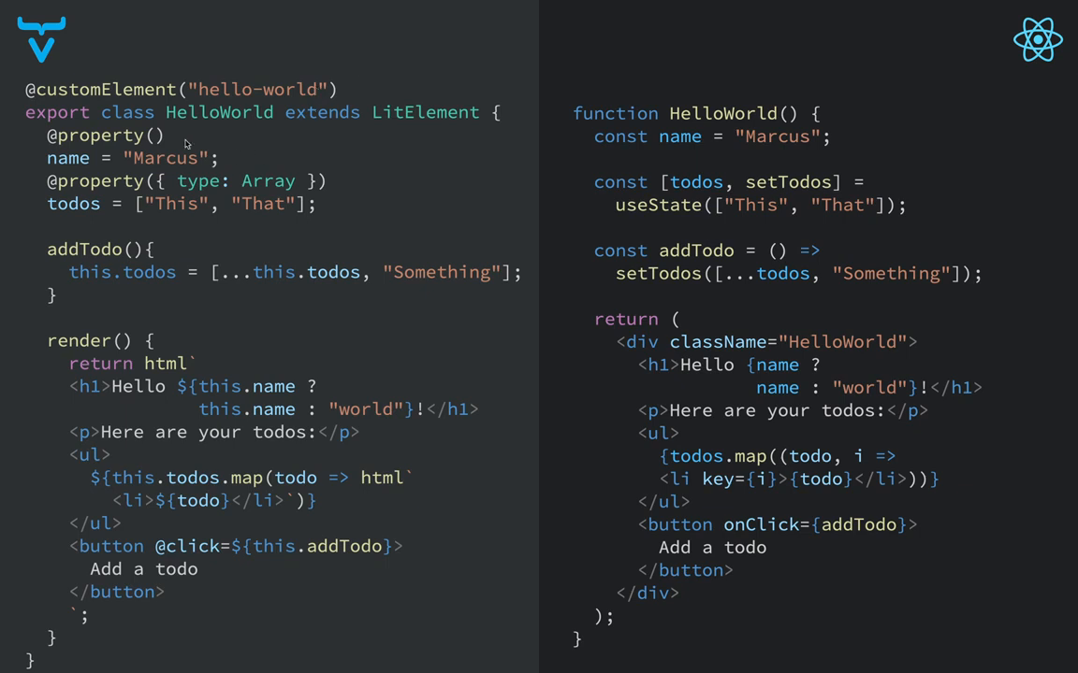
mouse_move(169, 214)
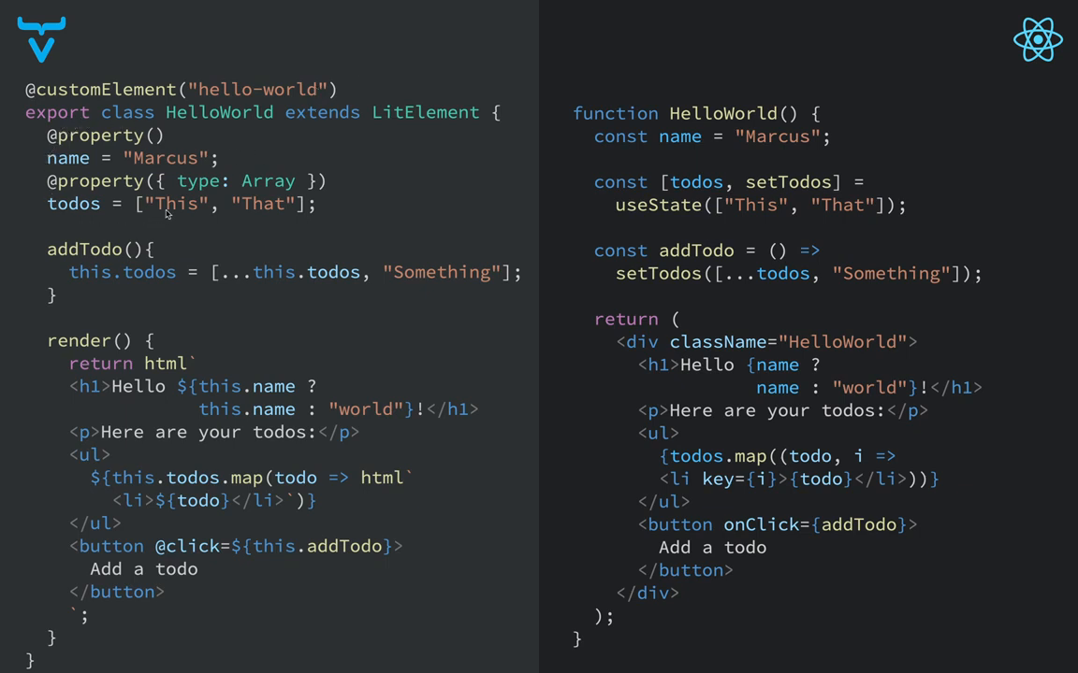
mouse_move(122, 142)
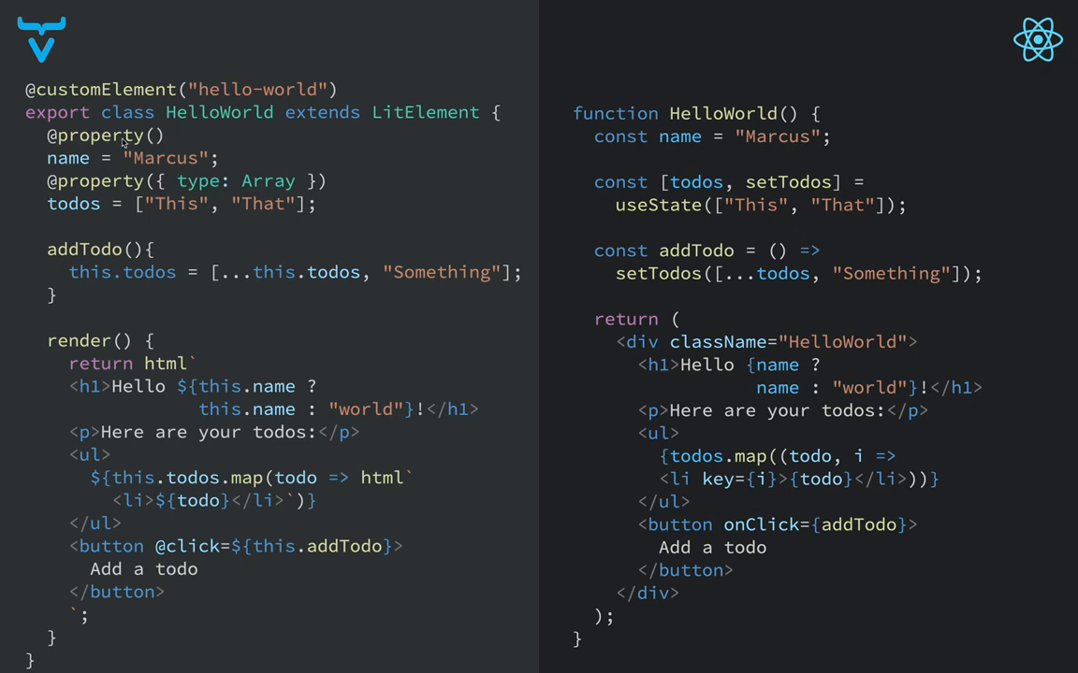
mouse_move(80, 161)
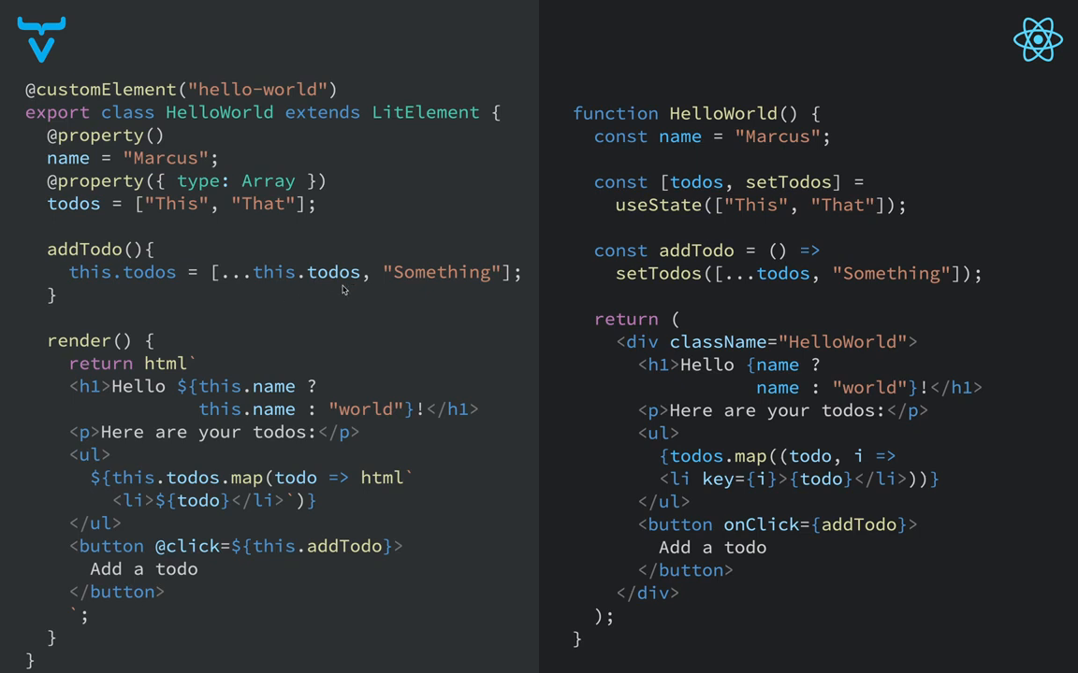
mouse_move(262, 286)
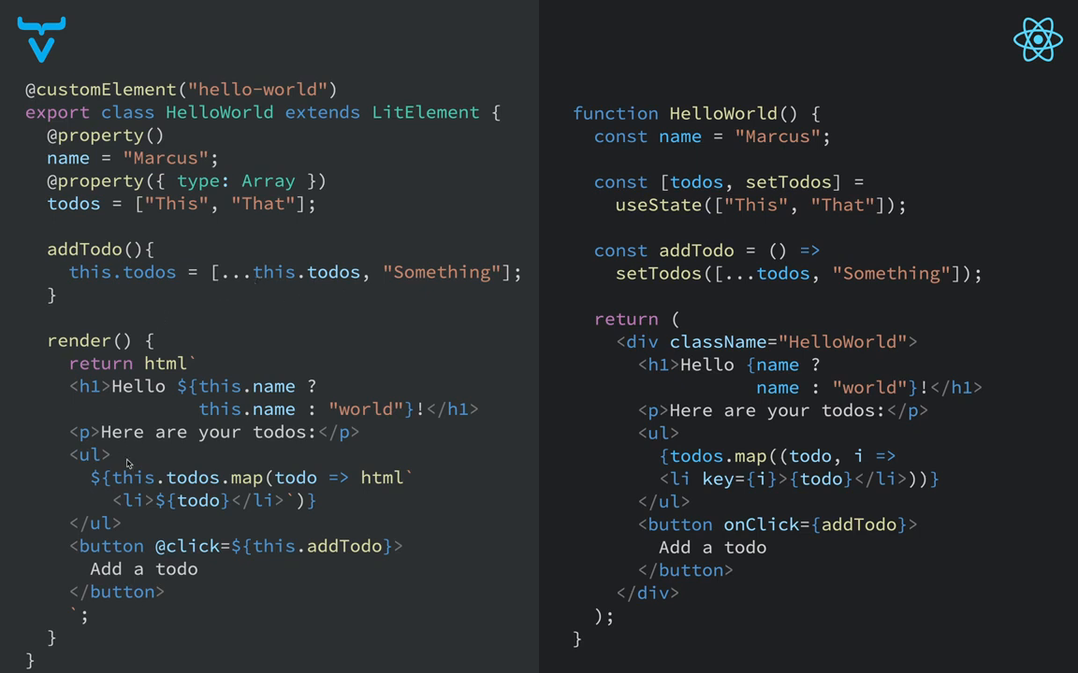
mouse_move(249, 389)
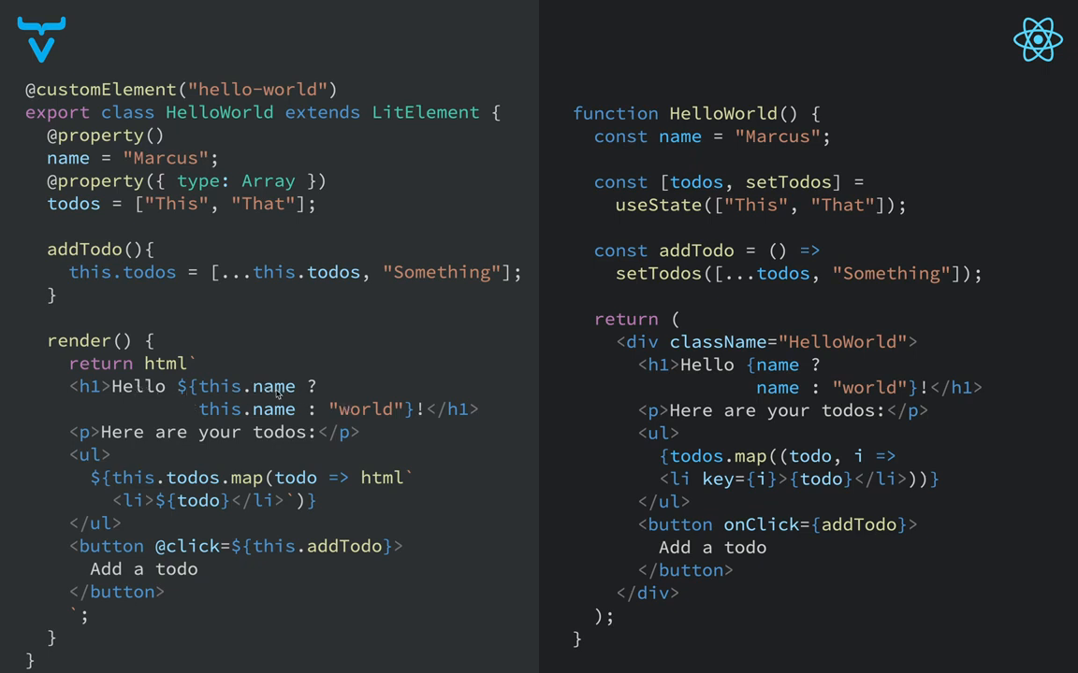
mouse_move(338, 403)
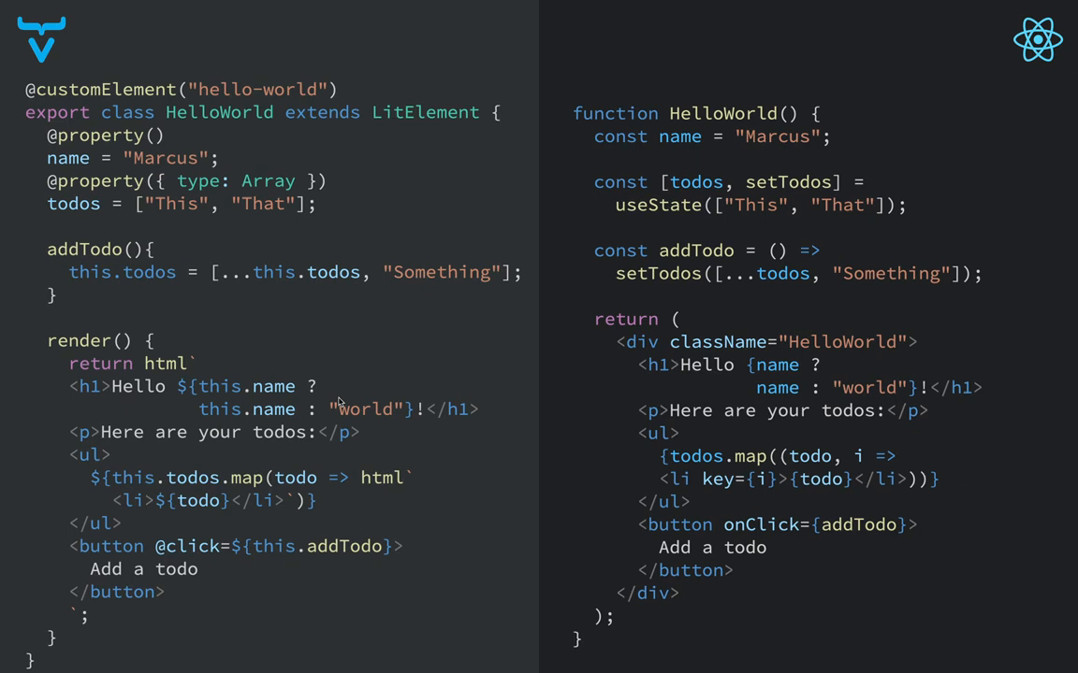
mouse_move(178, 390)
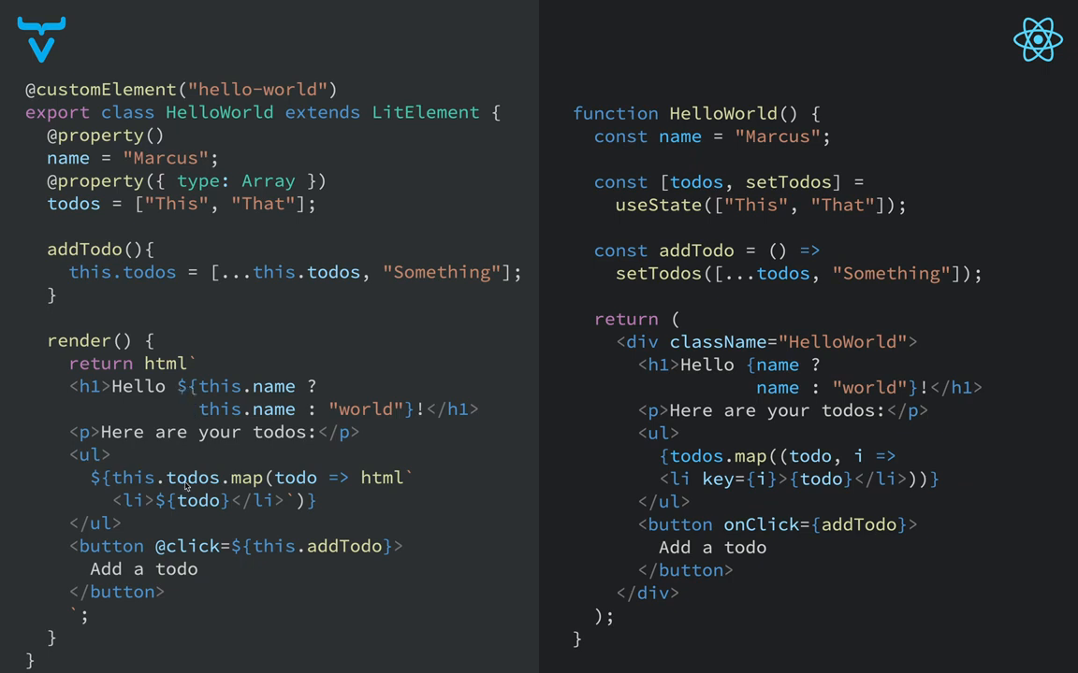
mouse_move(172, 491)
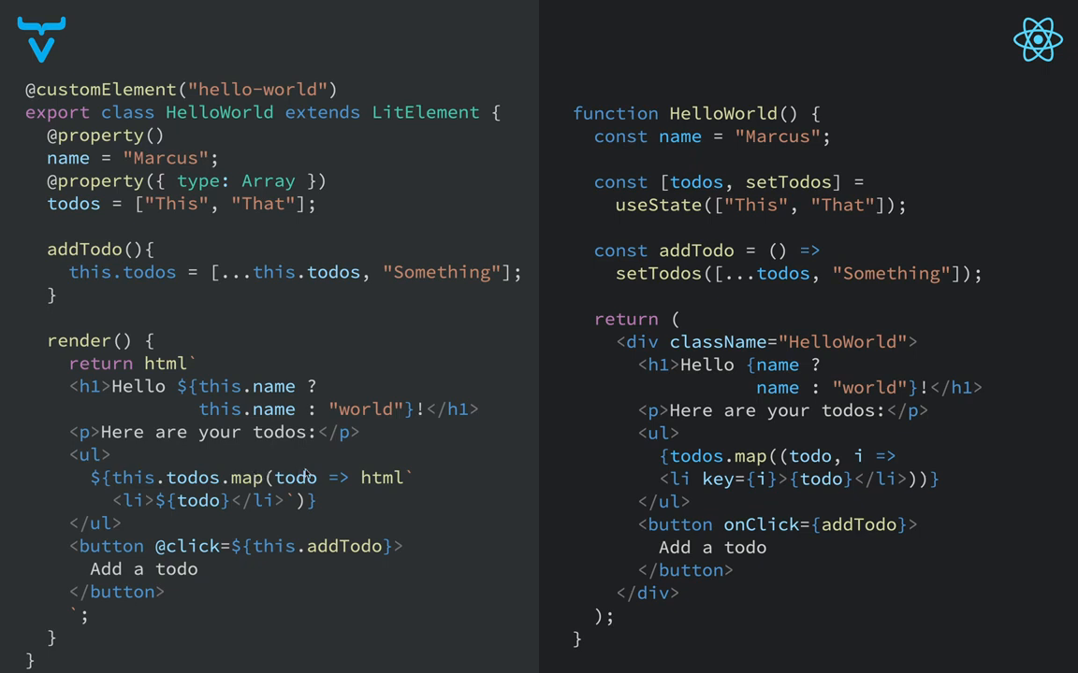
mouse_move(402, 489)
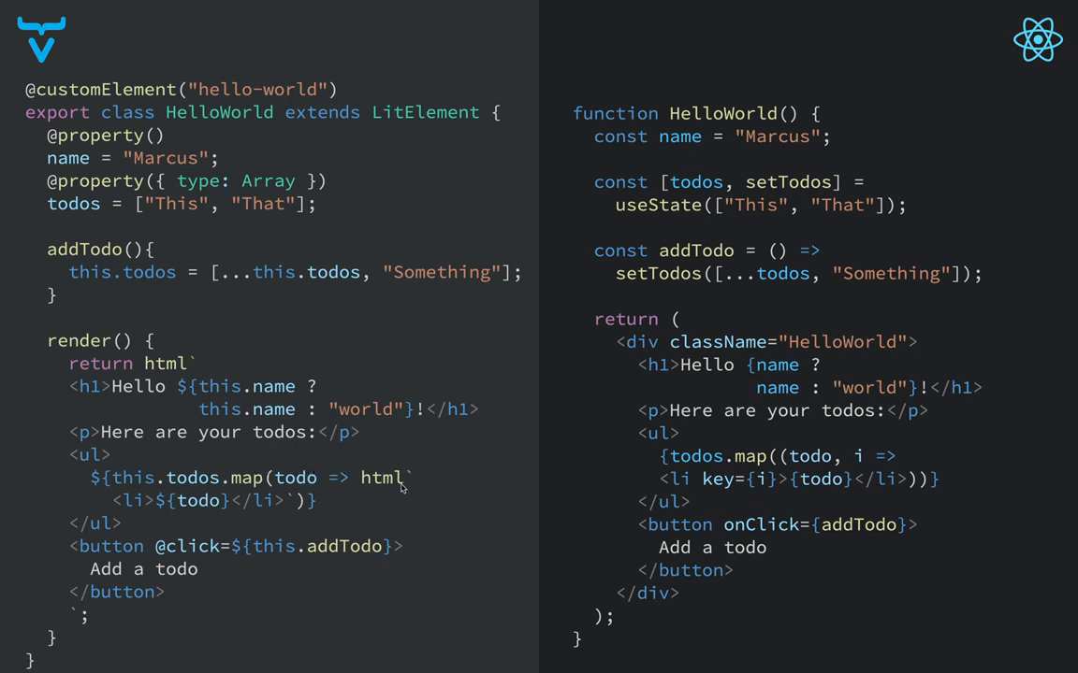
mouse_move(127, 505)
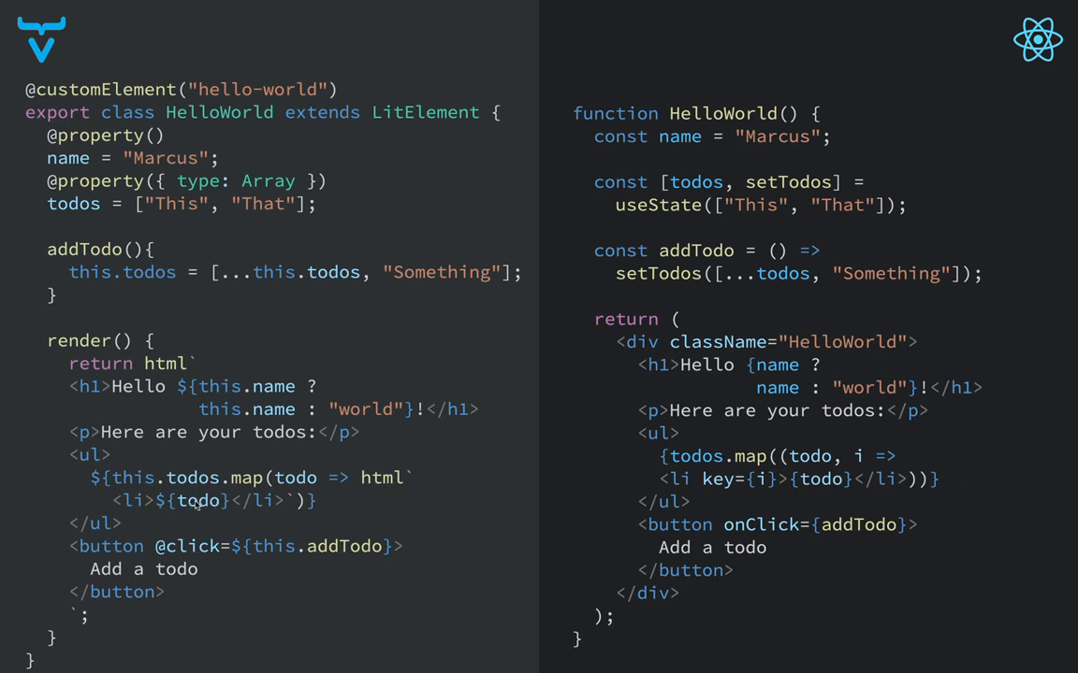
mouse_move(195, 508)
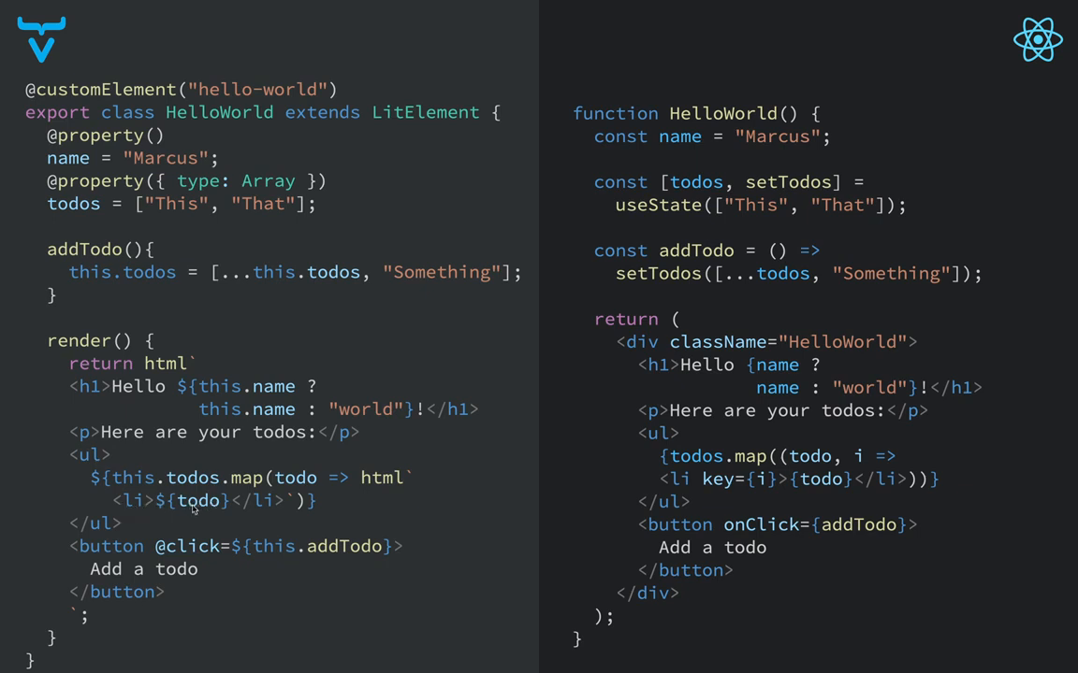
mouse_move(160, 559)
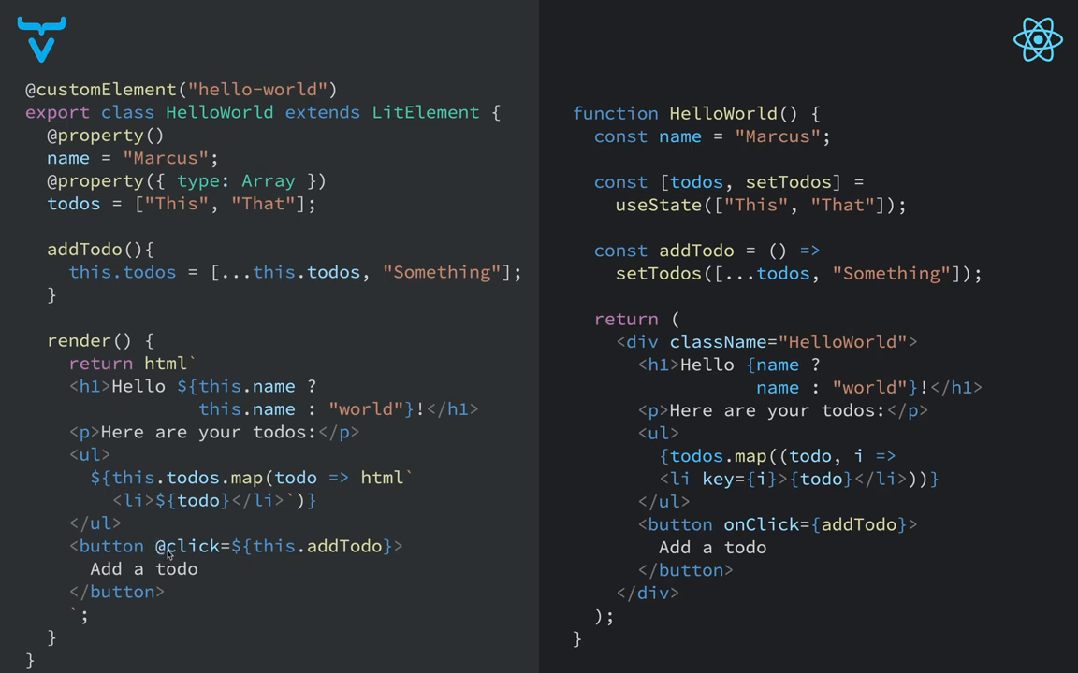
mouse_move(201, 552)
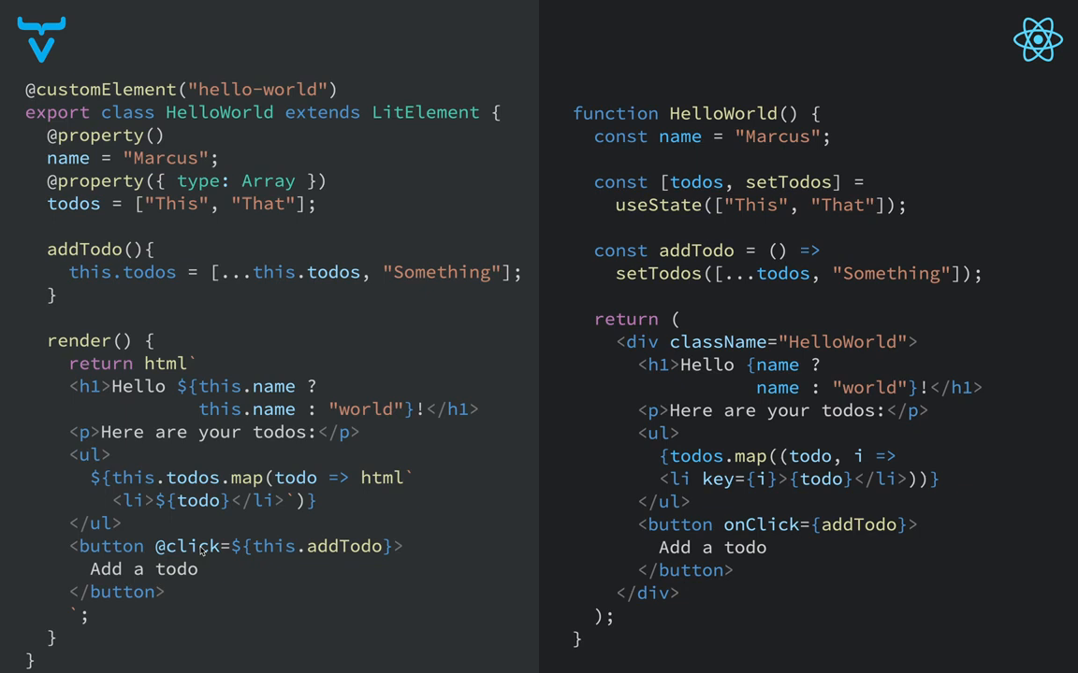
mouse_move(275, 554)
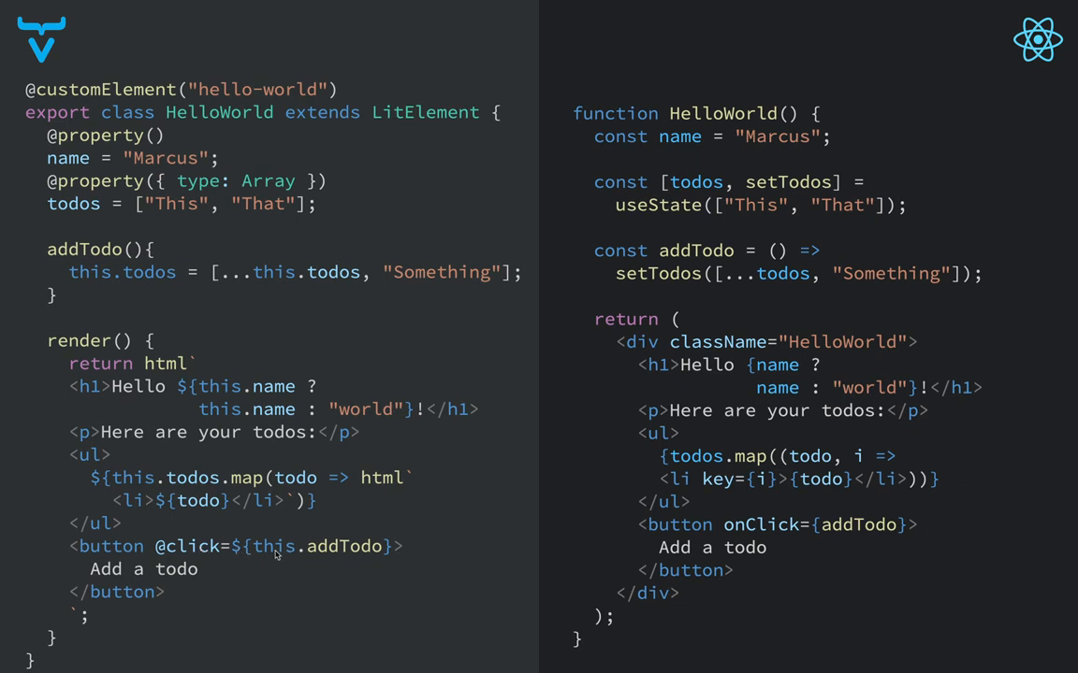
mouse_move(157, 555)
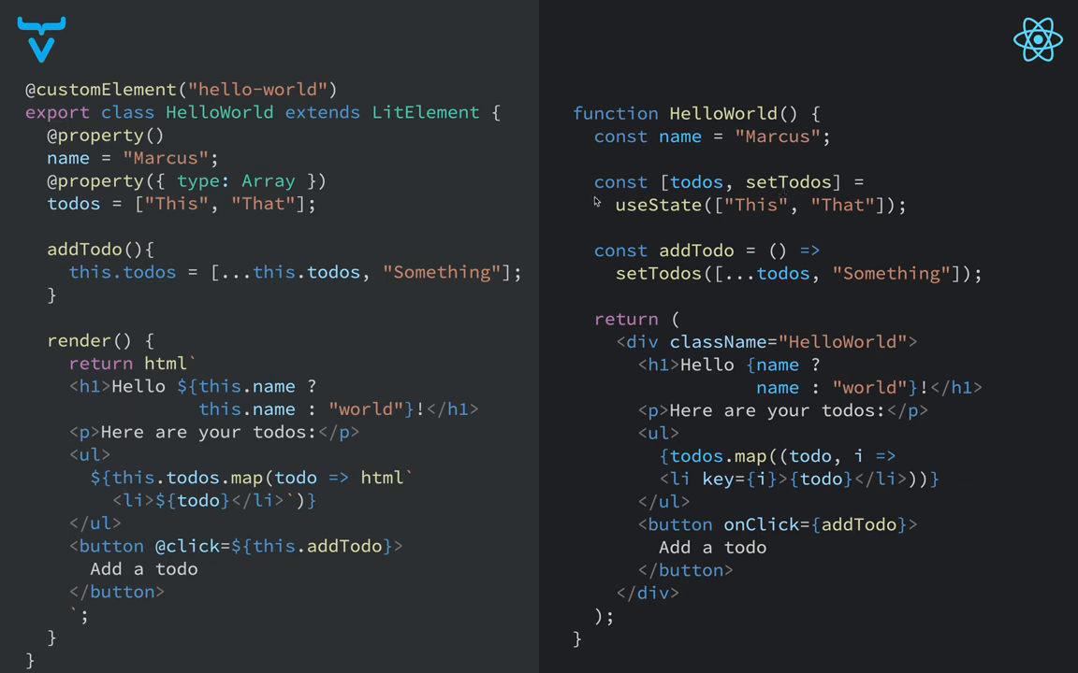
mouse_move(711, 172)
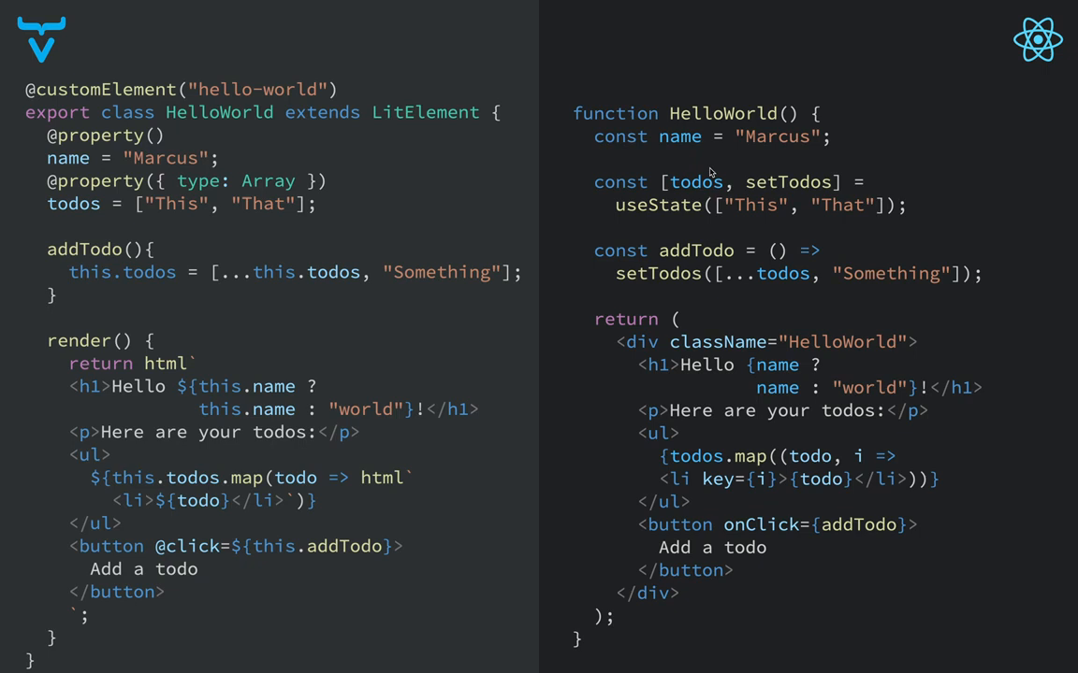
mouse_move(717, 146)
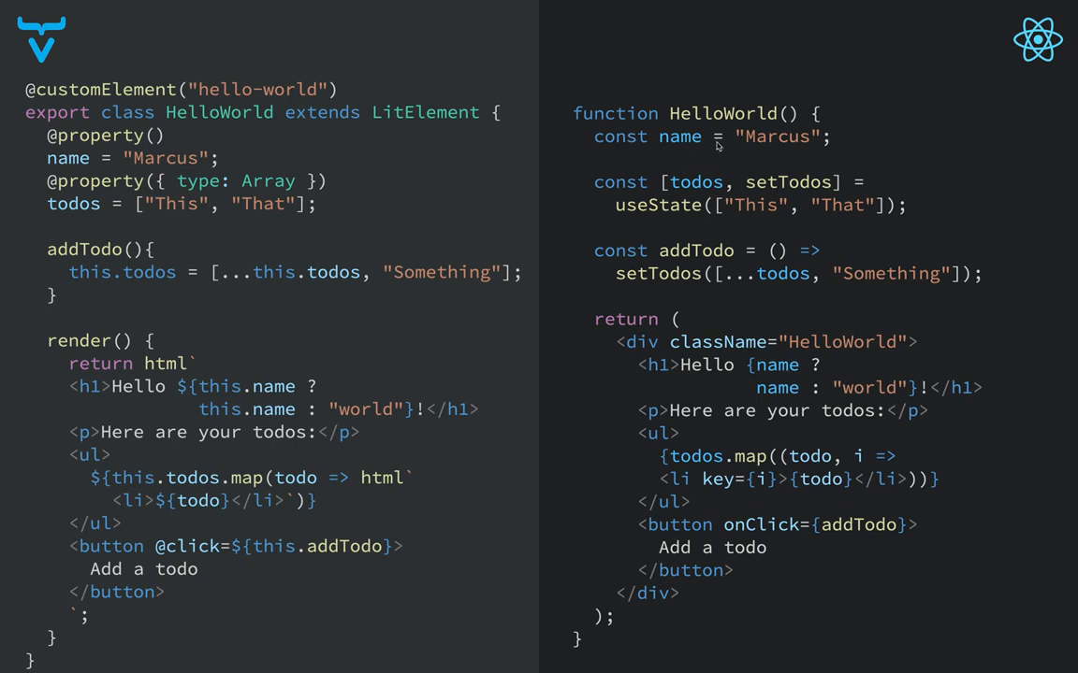
mouse_move(672, 206)
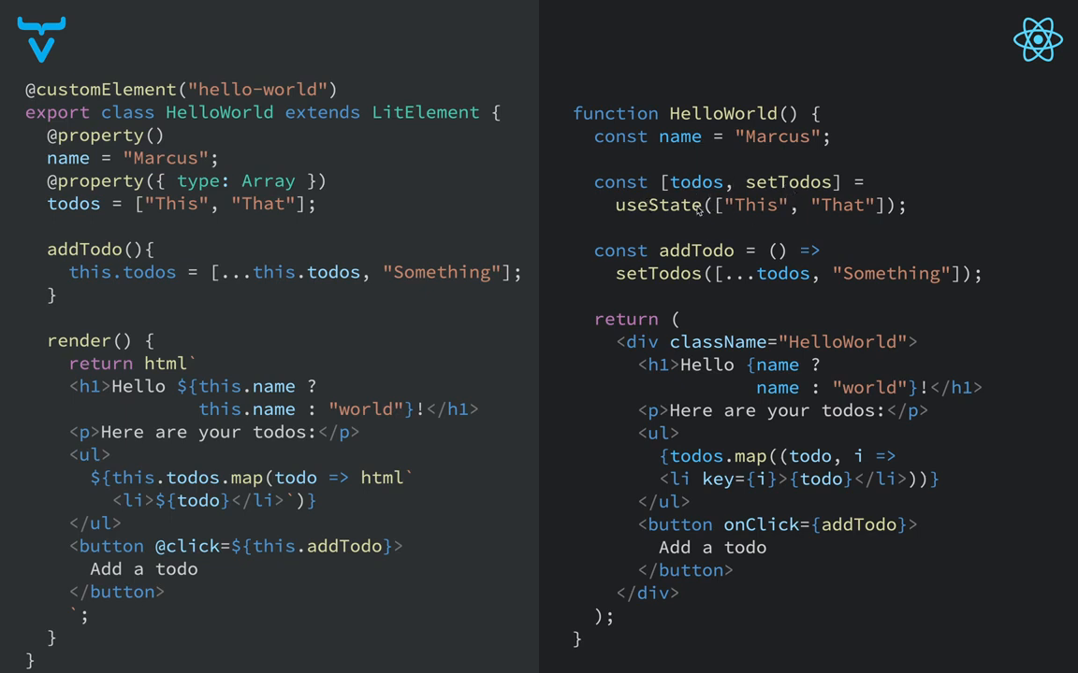
mouse_move(678, 257)
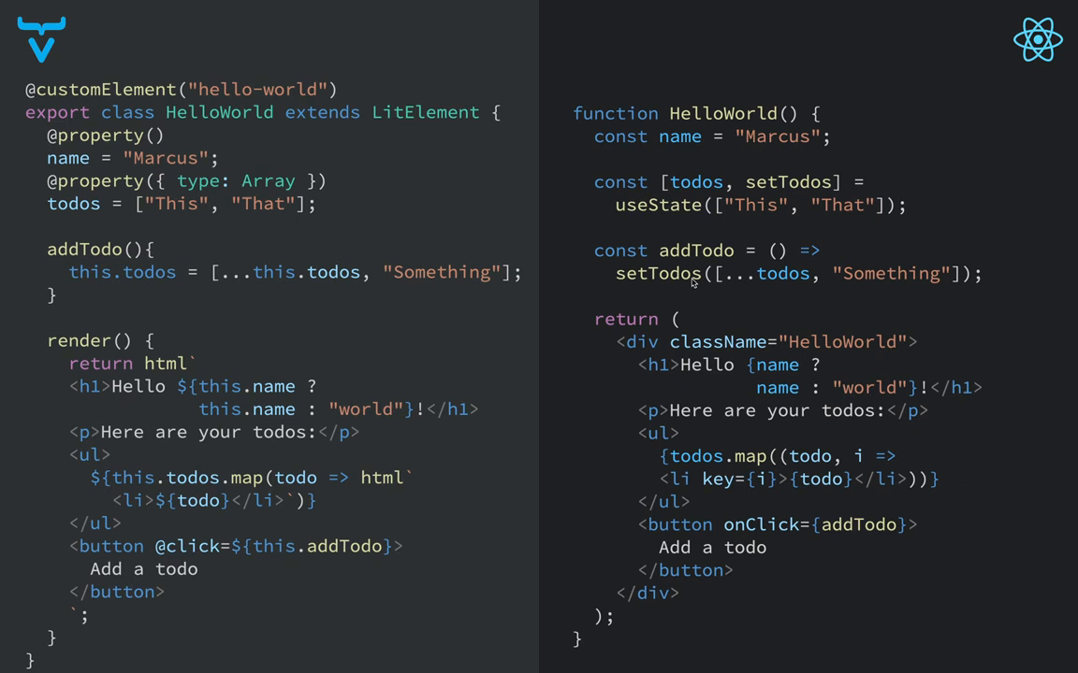
mouse_move(730, 284)
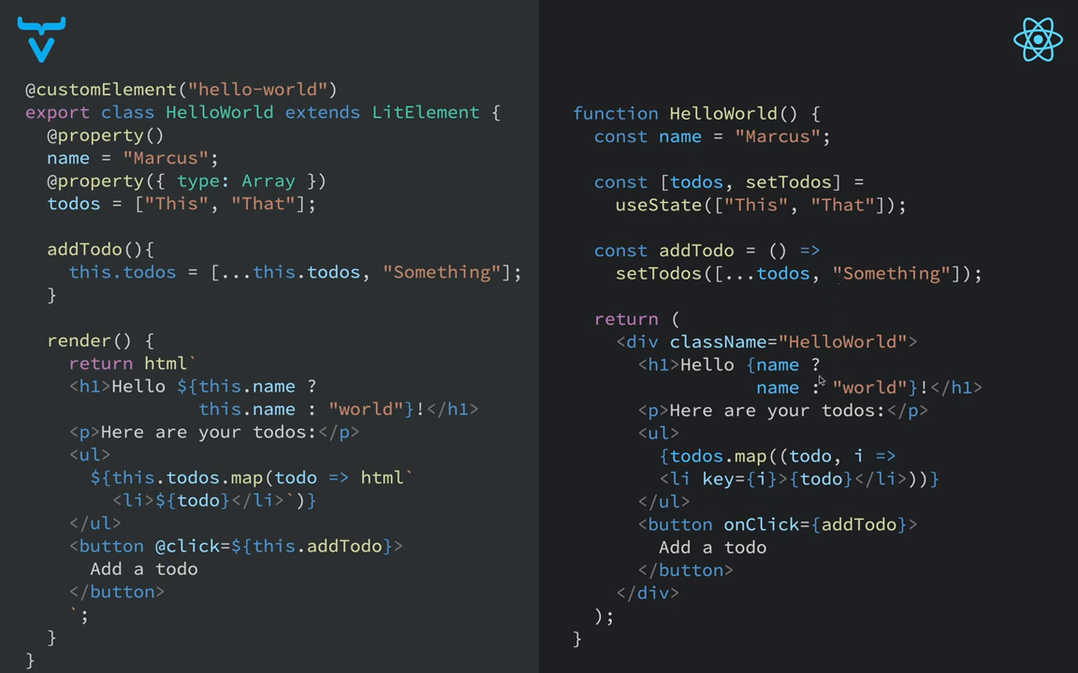
mouse_move(748, 371)
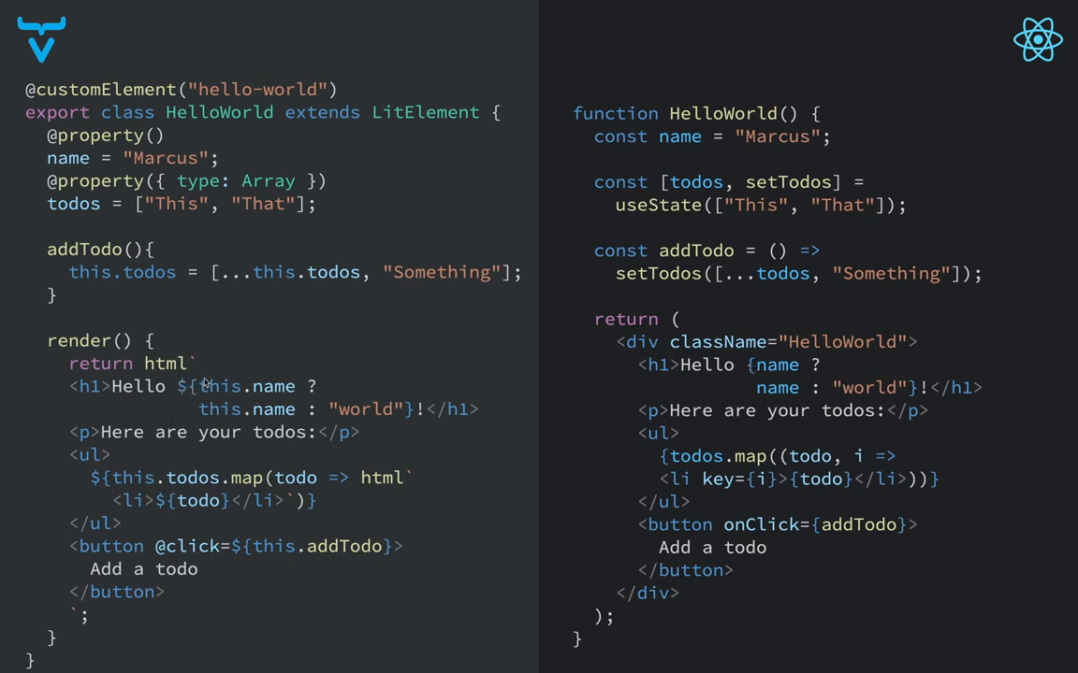
mouse_move(571, 383)
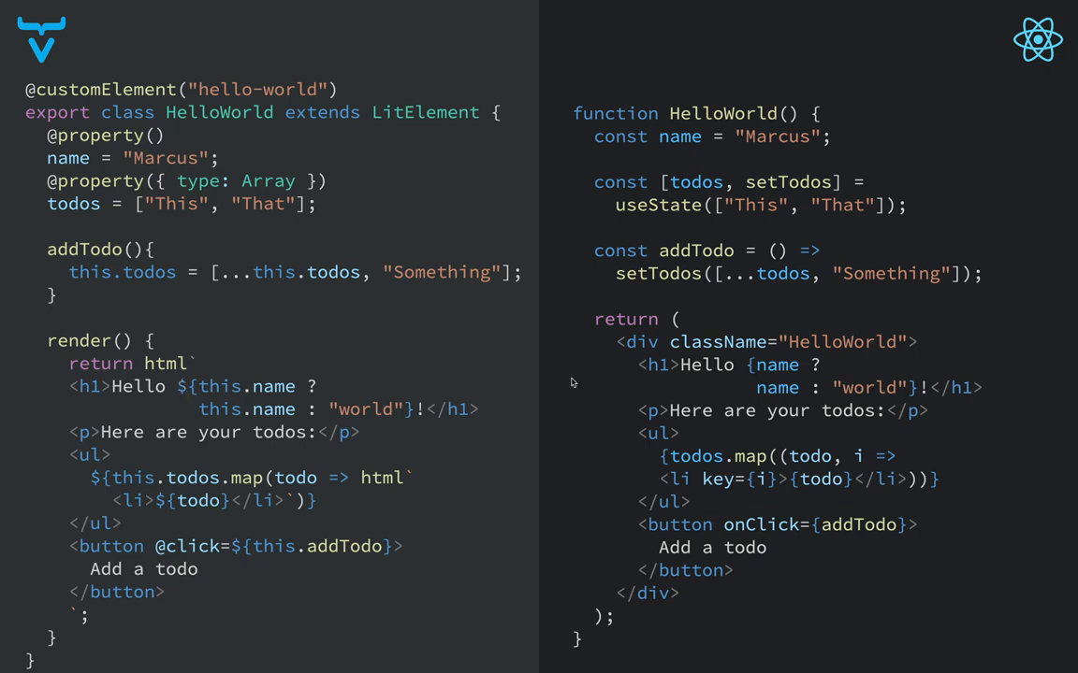
mouse_move(749, 364)
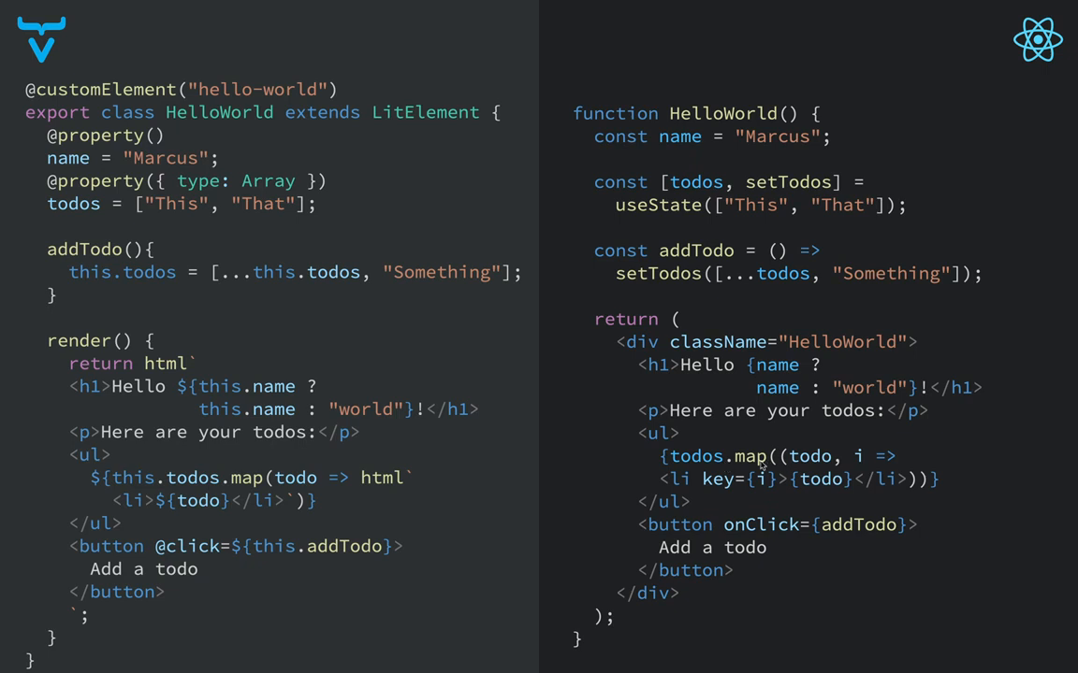
mouse_move(681, 487)
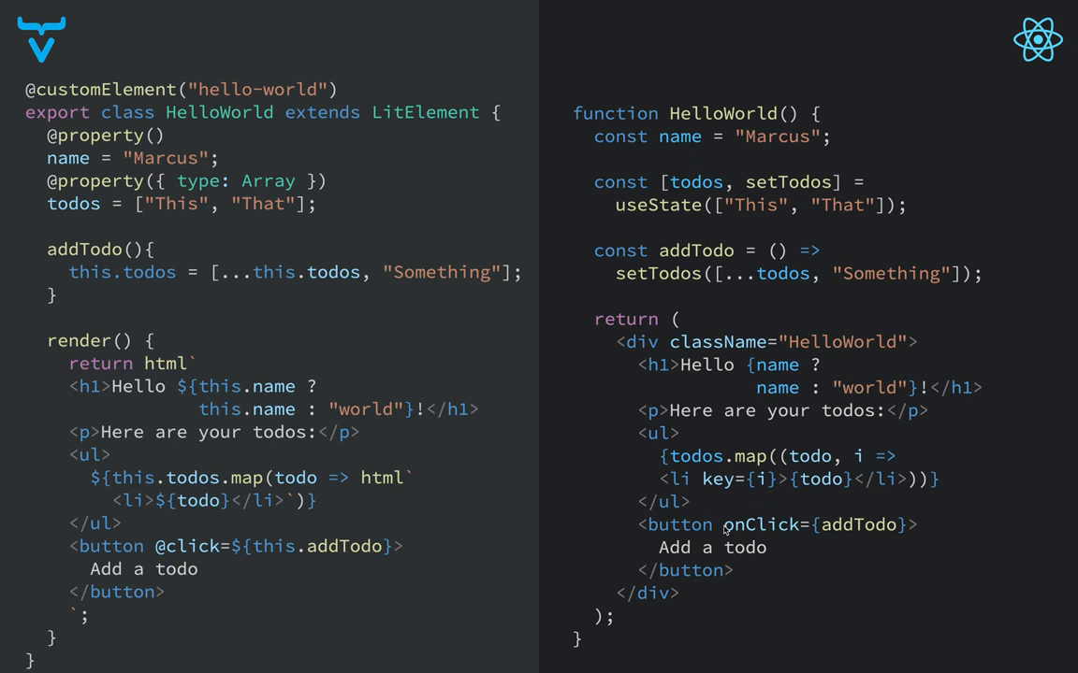
mouse_move(730, 530)
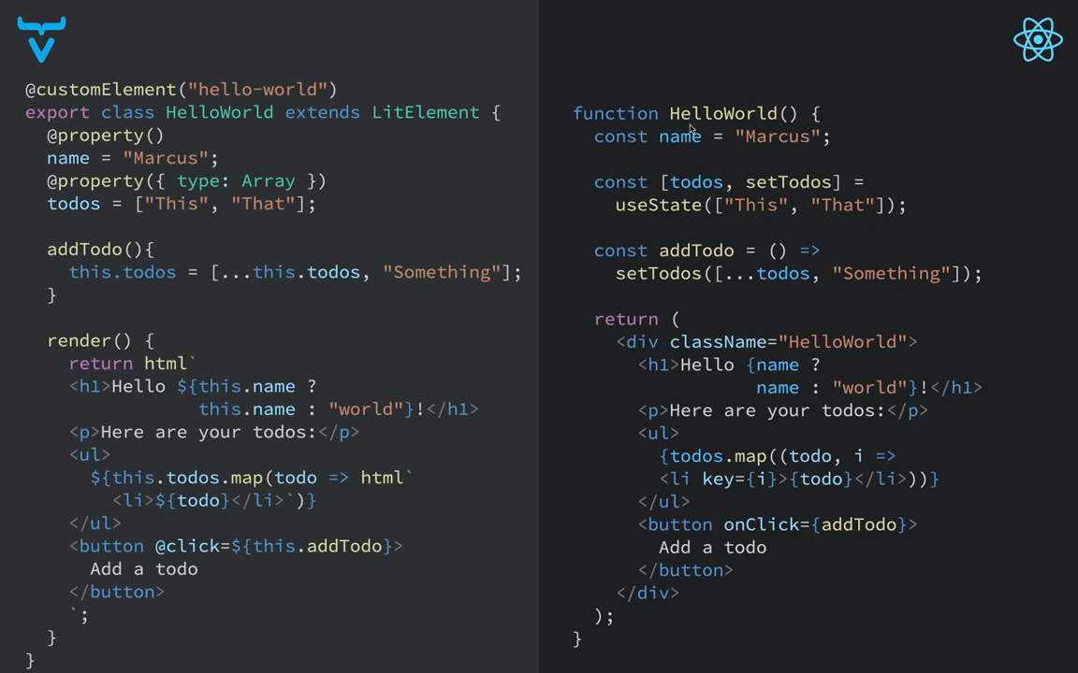
mouse_move(541, 137)
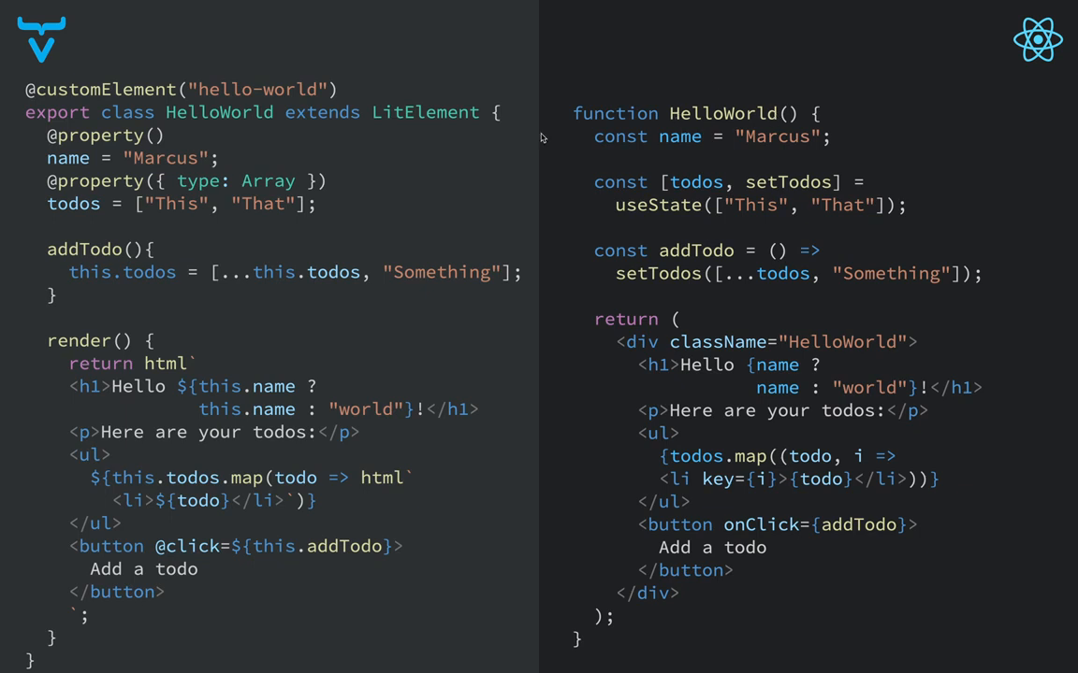
mouse_move(382, 154)
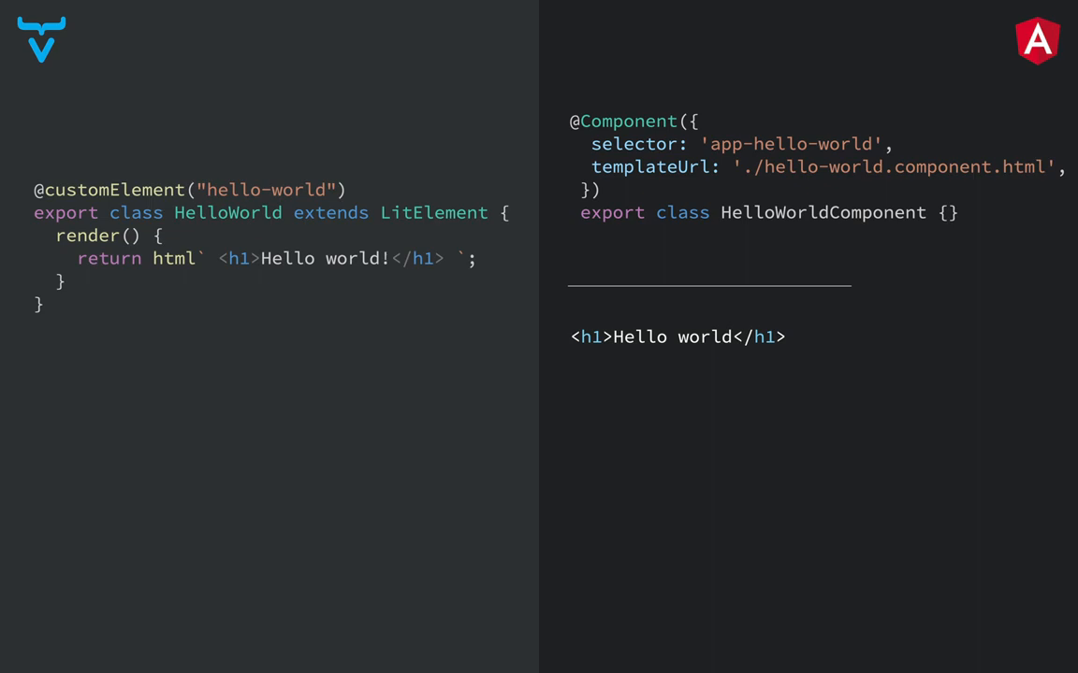
mouse_move(477, 246)
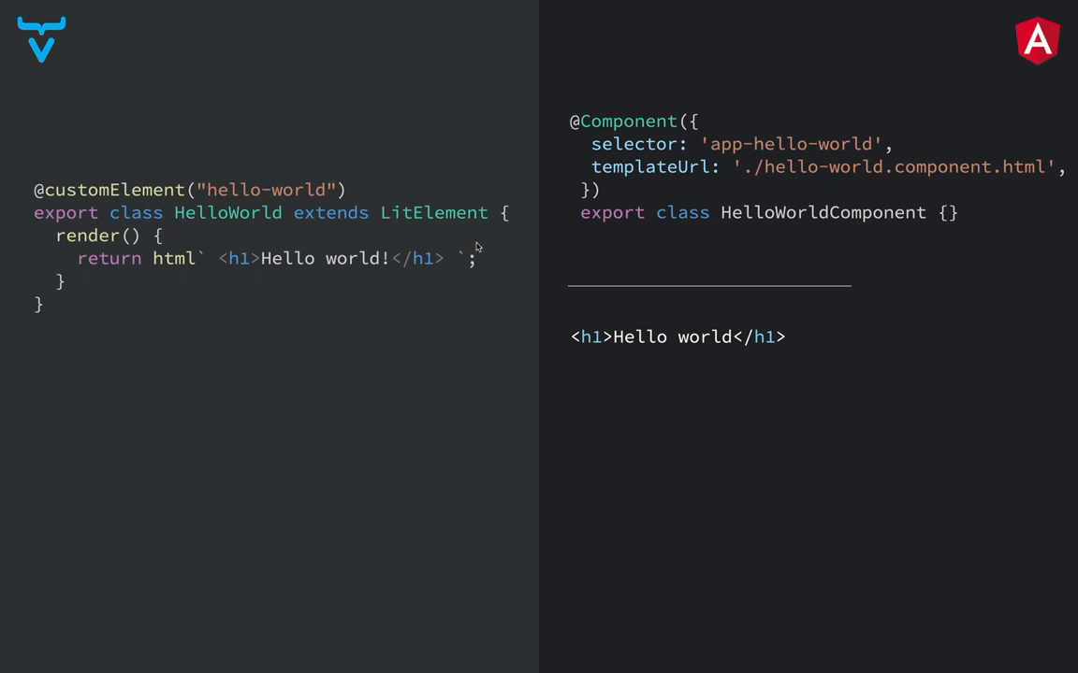
mouse_move(250, 201)
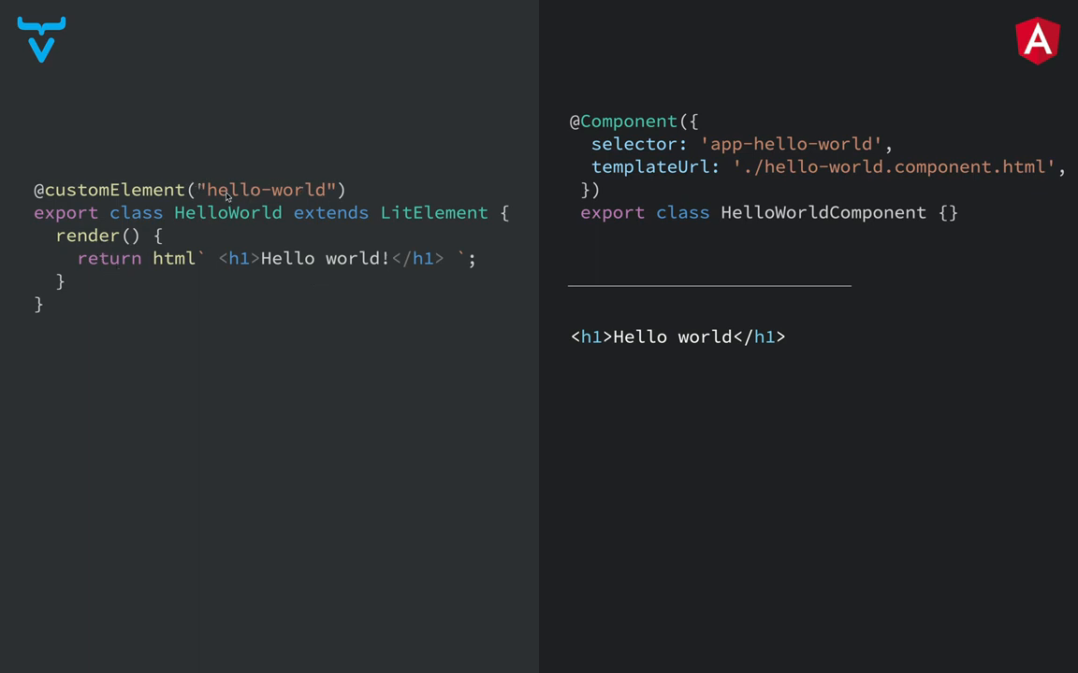
mouse_move(565, 233)
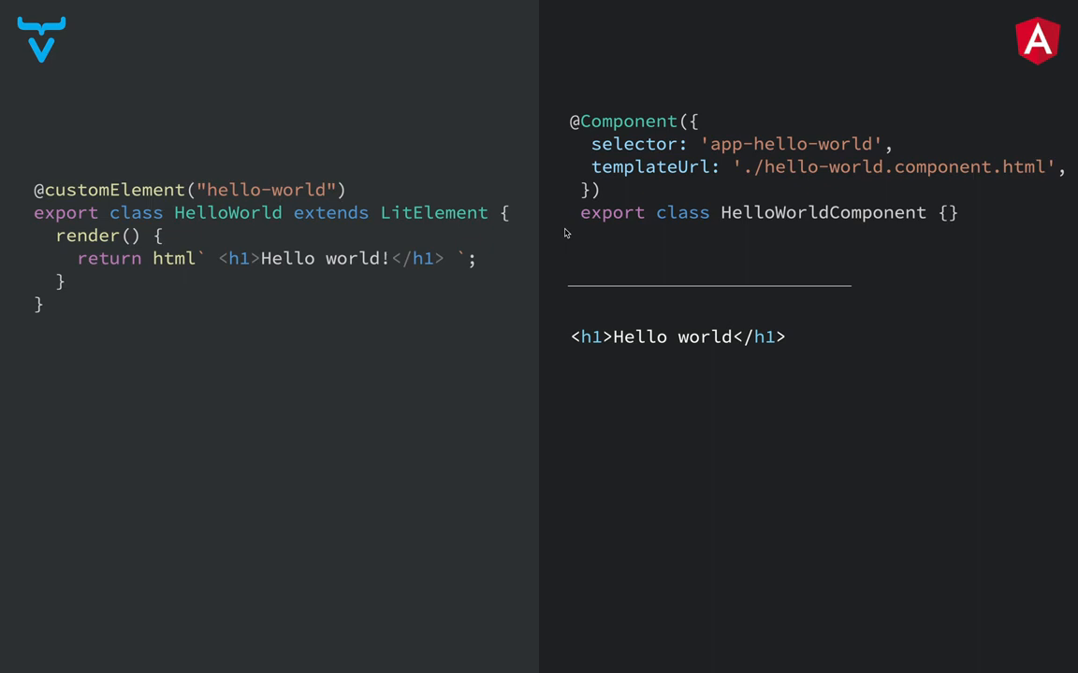
mouse_move(694, 203)
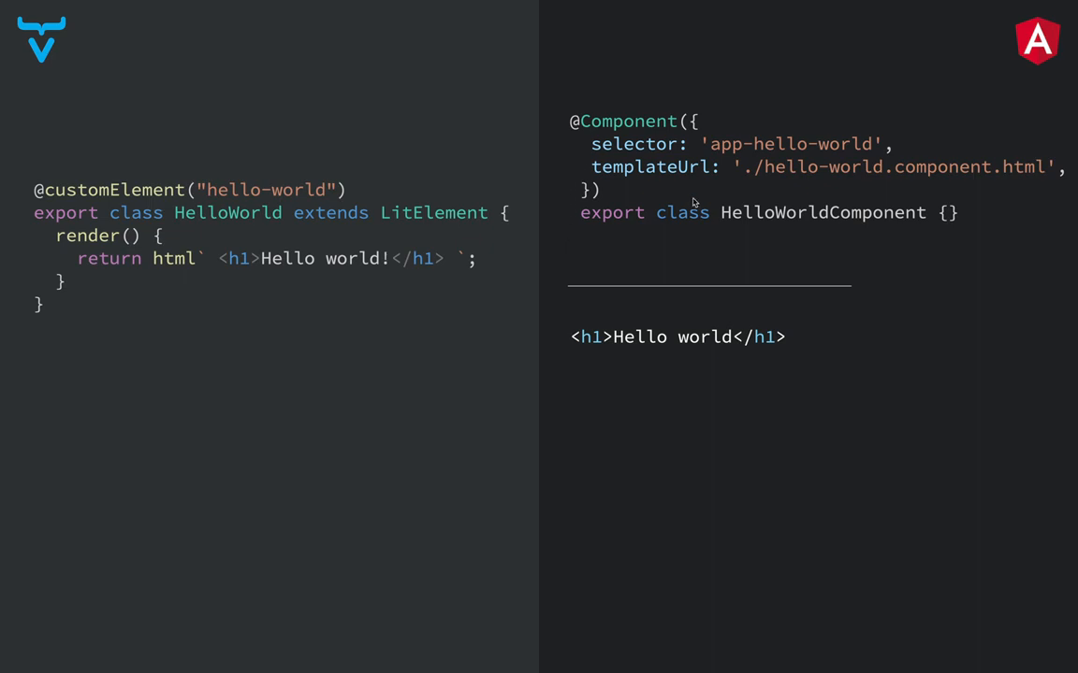
mouse_move(784, 191)
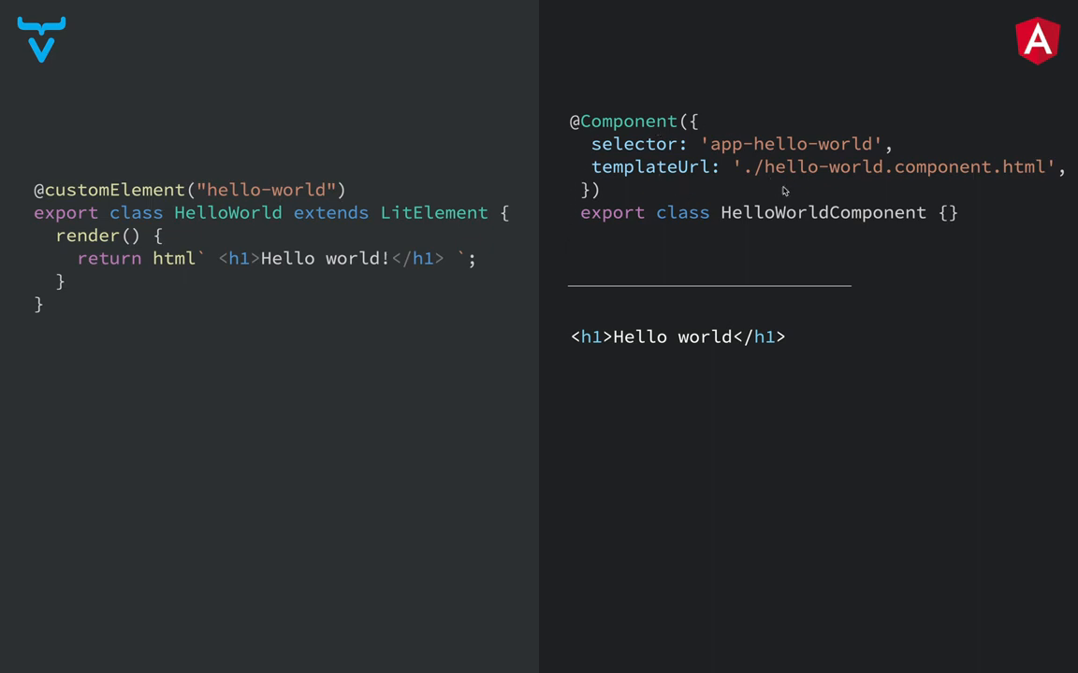
mouse_move(819, 222)
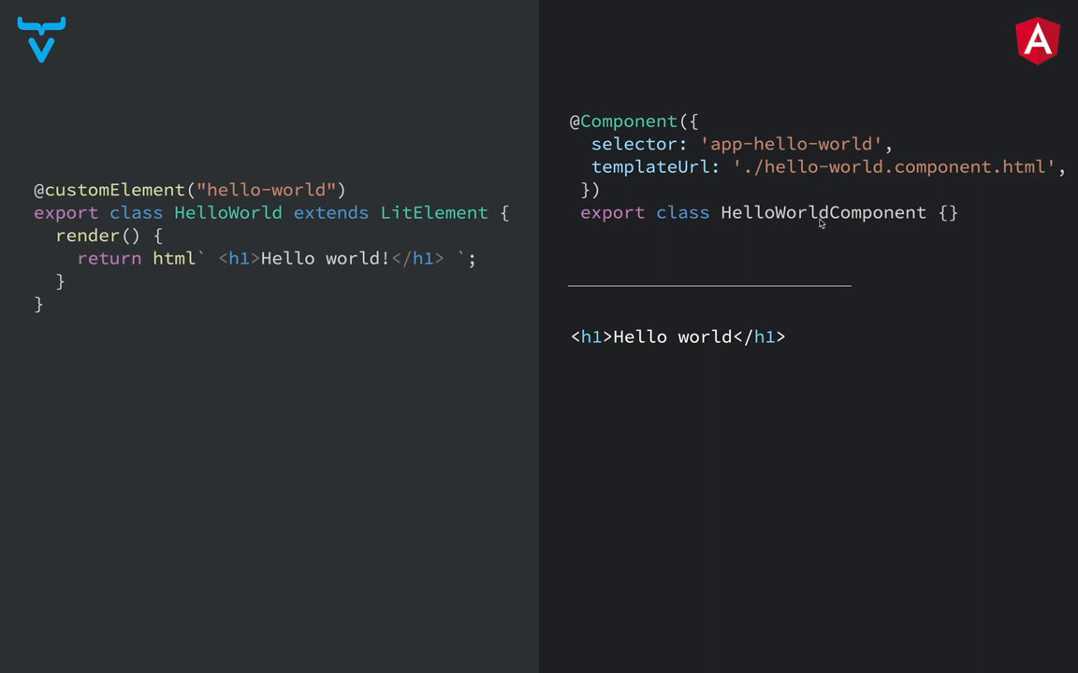
mouse_move(772, 171)
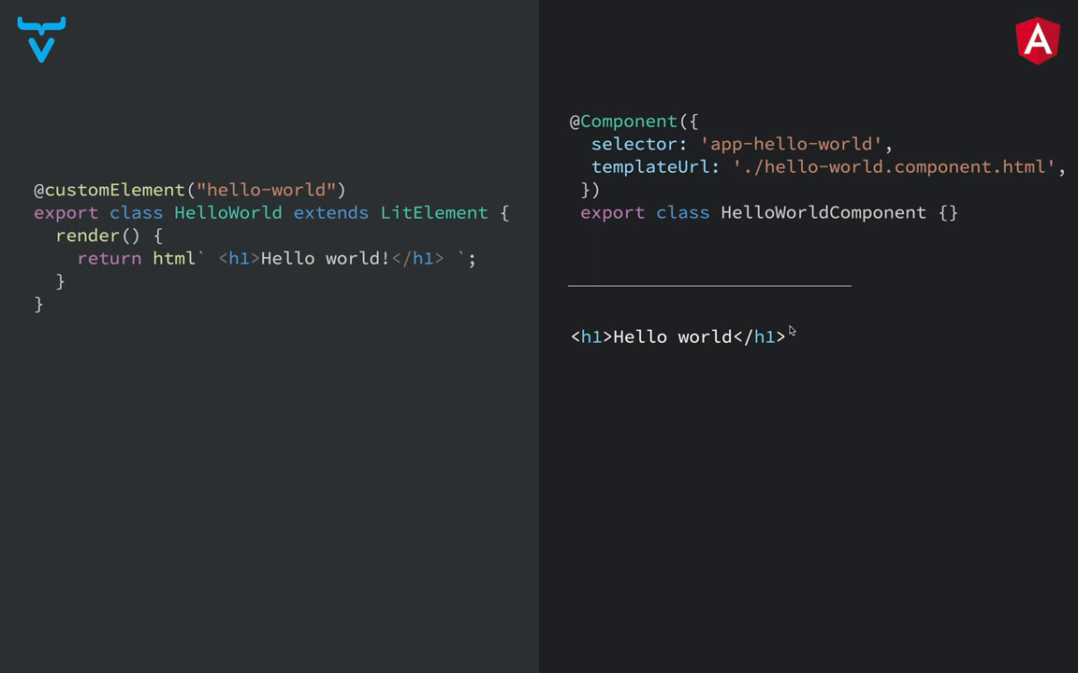
mouse_move(713, 340)
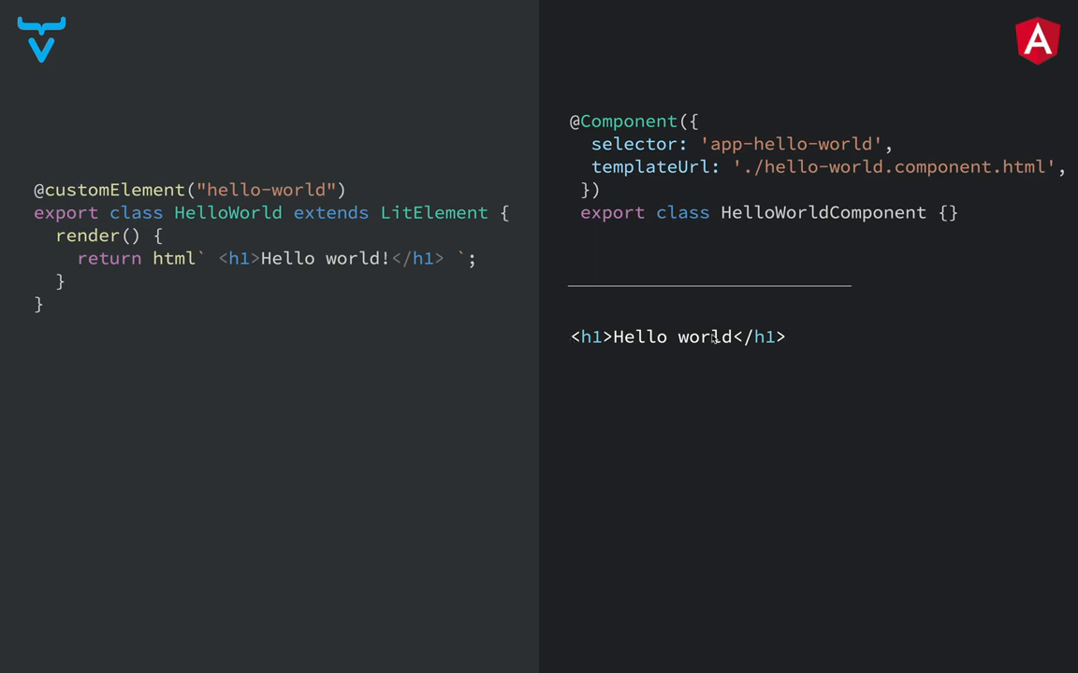
mouse_move(616, 345)
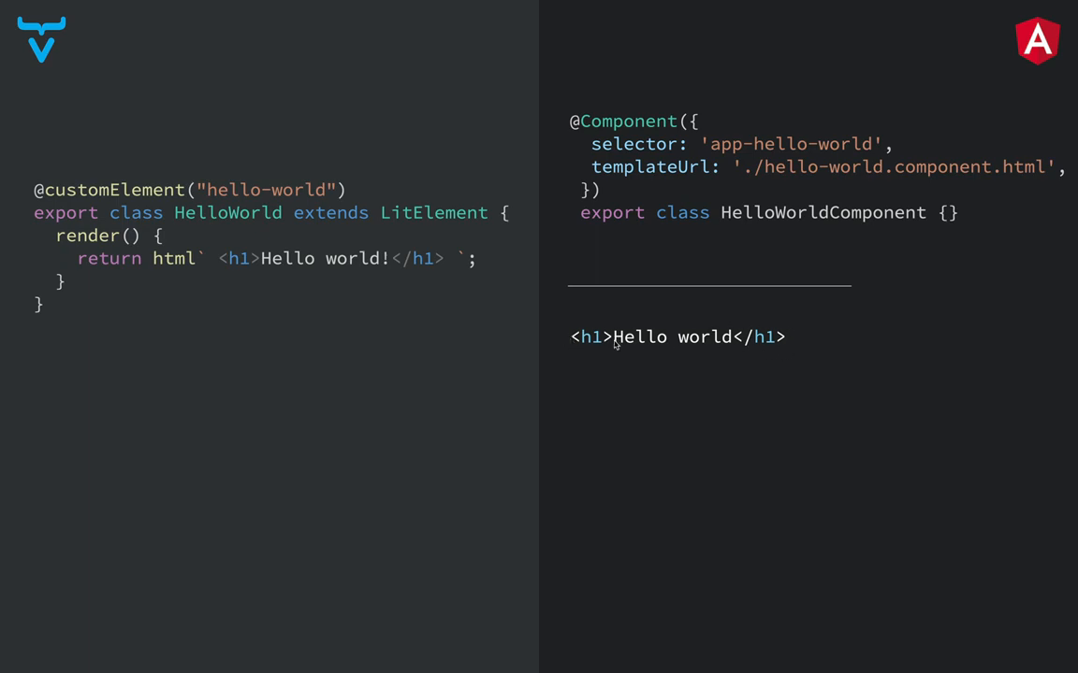
mouse_move(692, 341)
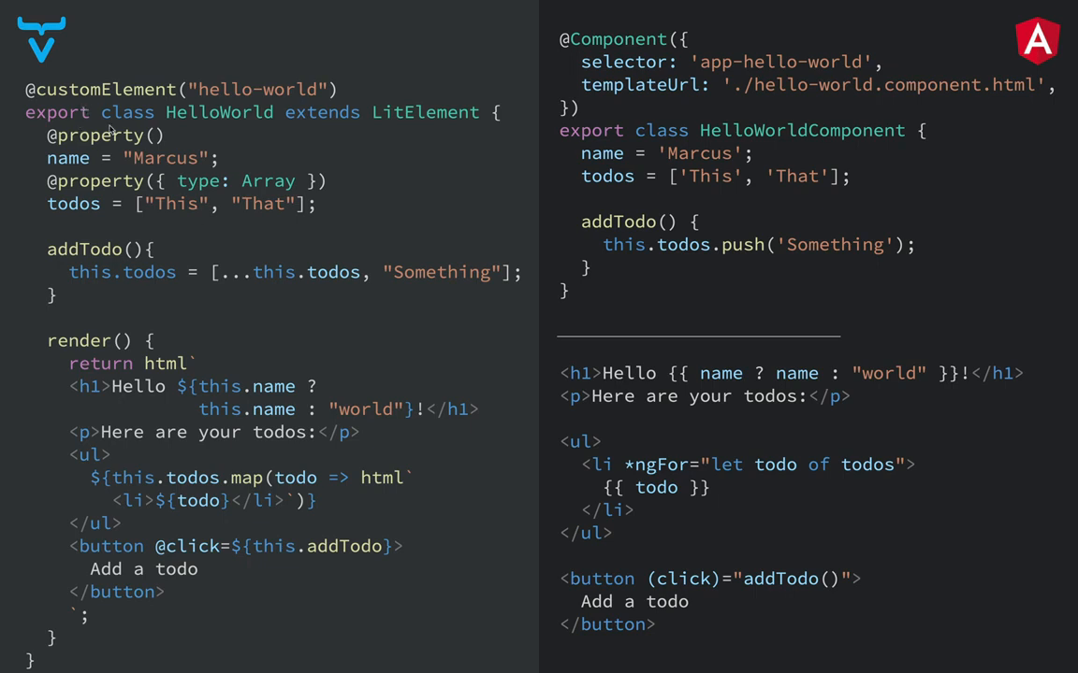
mouse_move(91, 269)
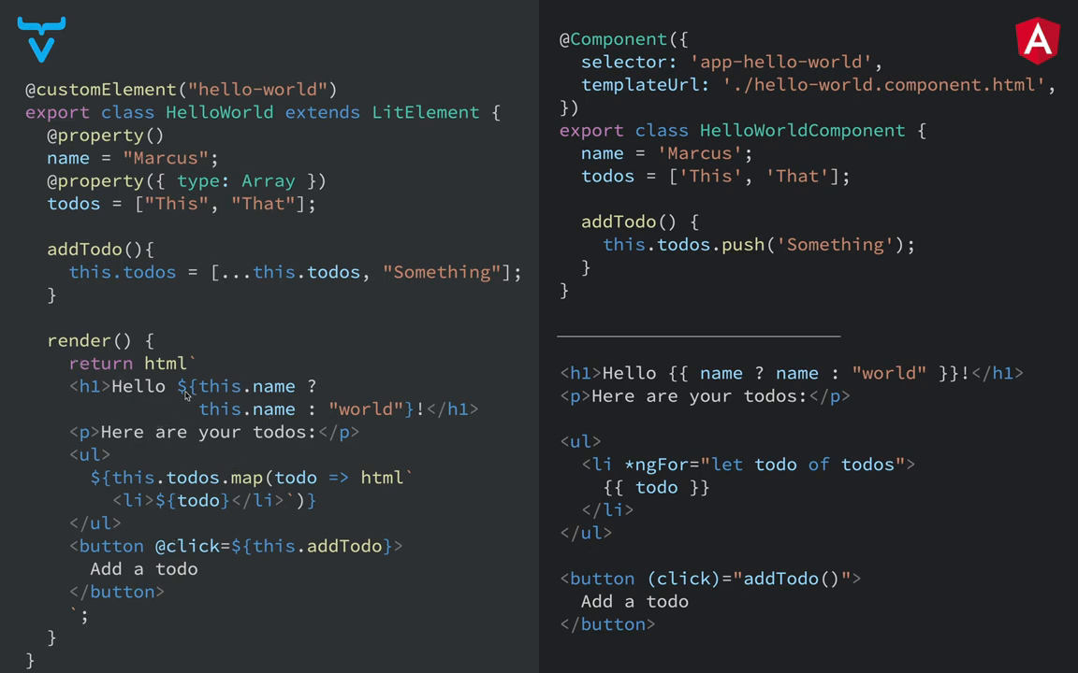
mouse_move(290, 448)
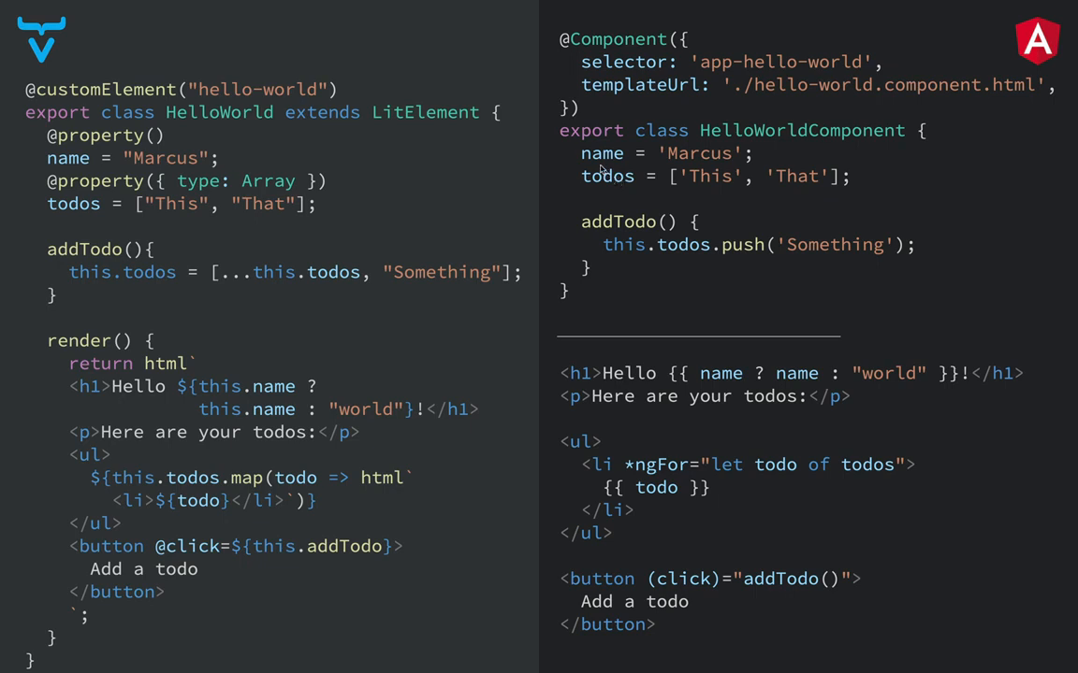
mouse_move(792, 172)
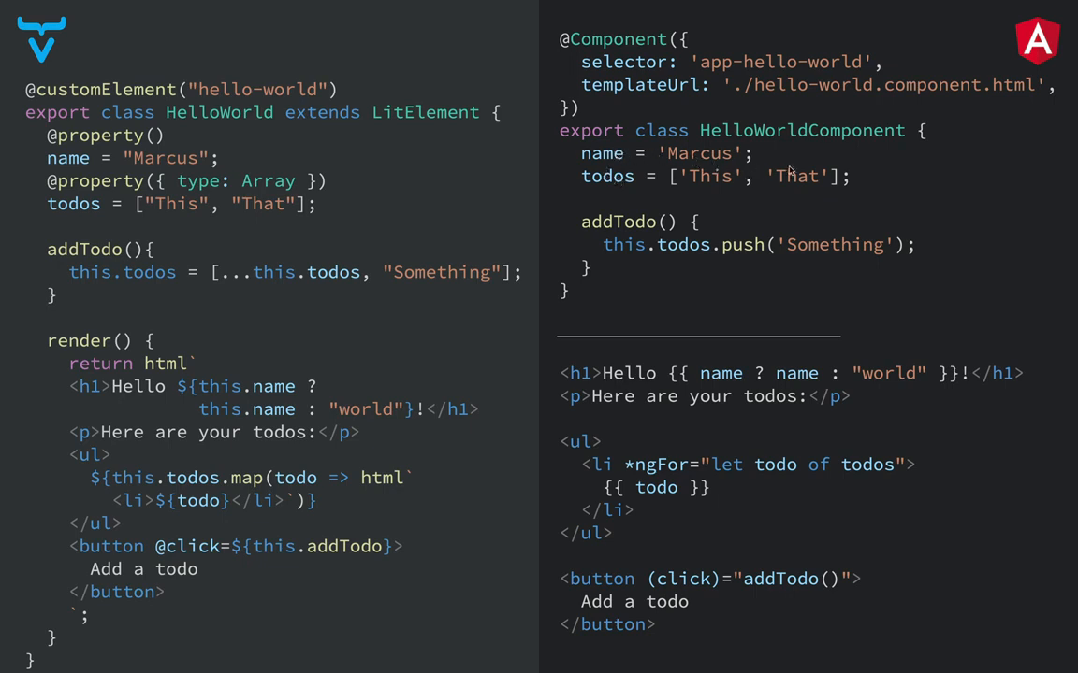
mouse_move(692, 231)
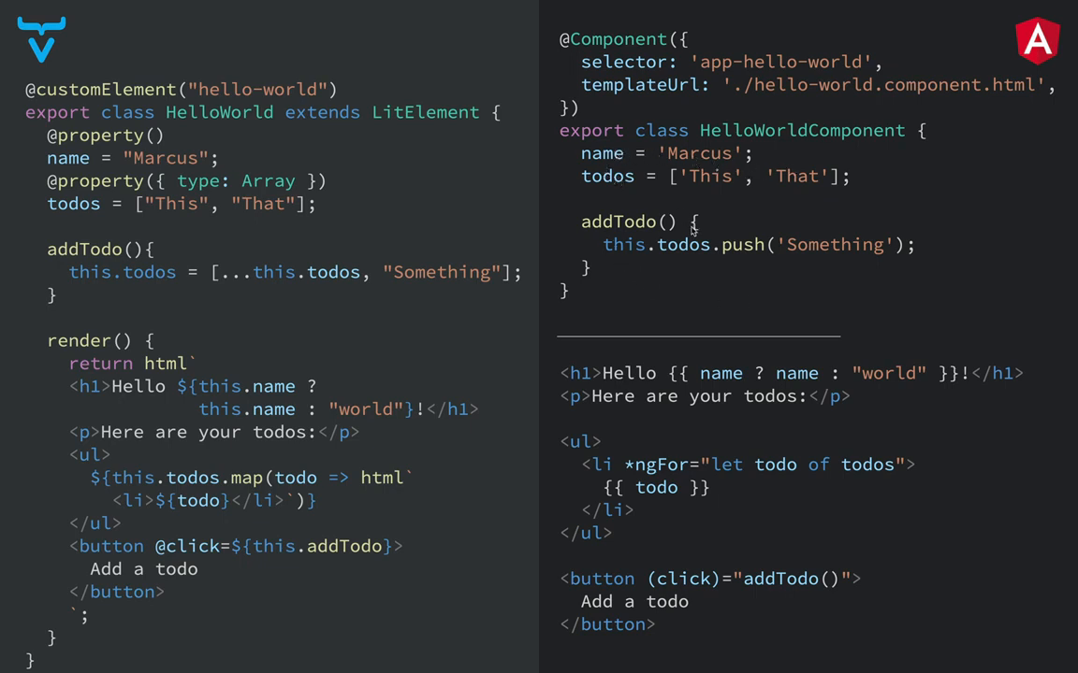
mouse_move(889, 253)
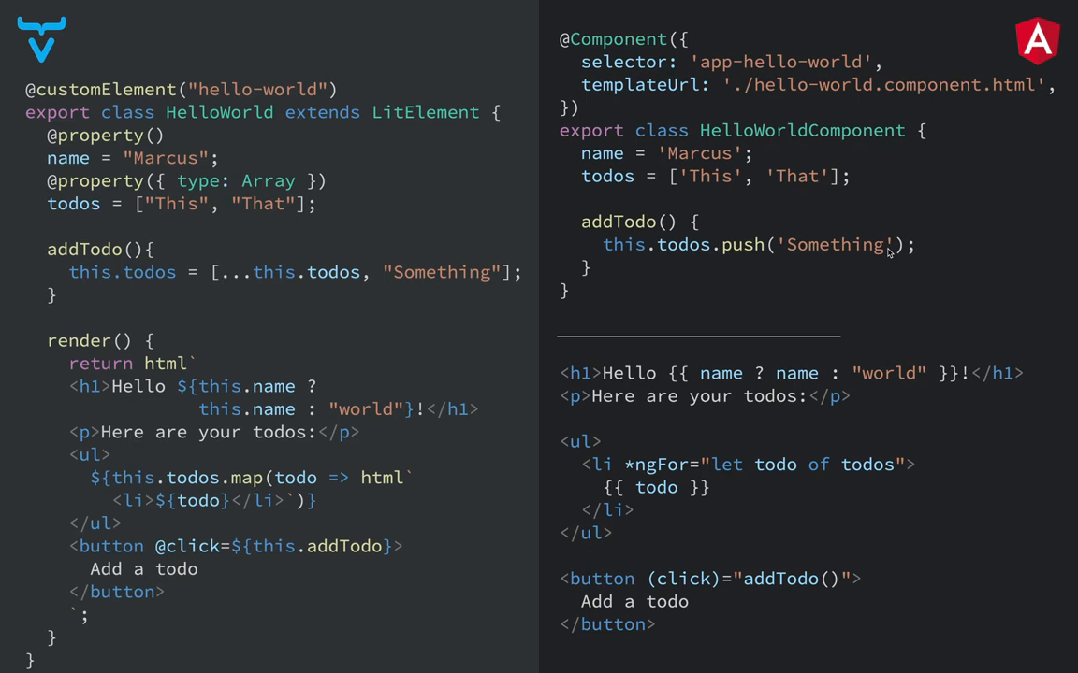
mouse_move(709, 430)
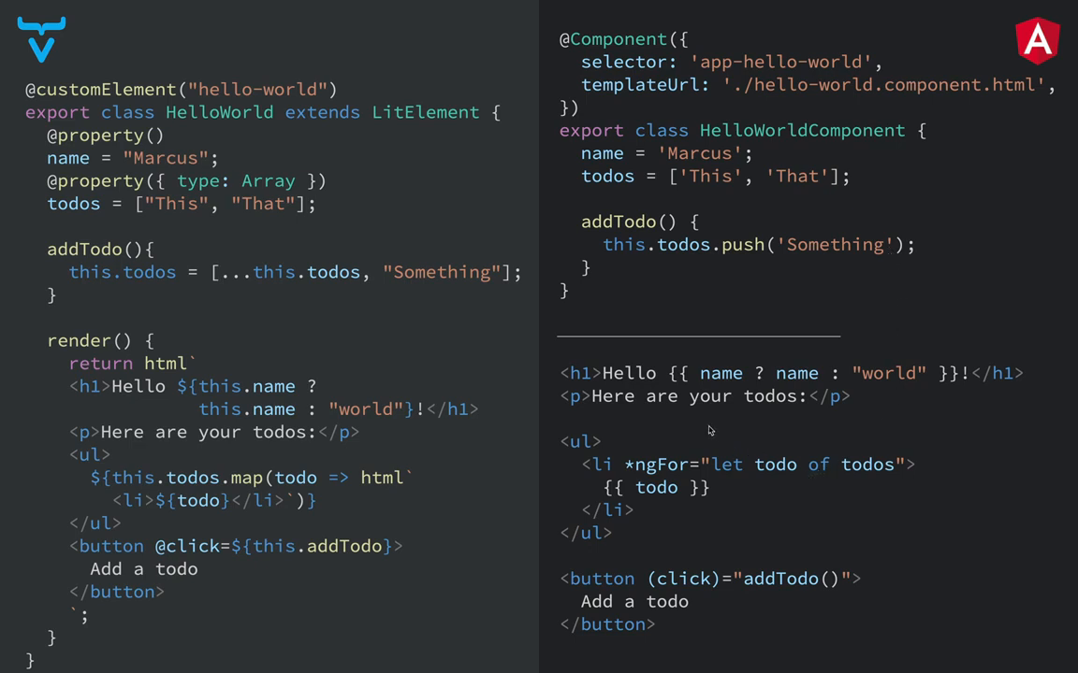
mouse_move(890, 552)
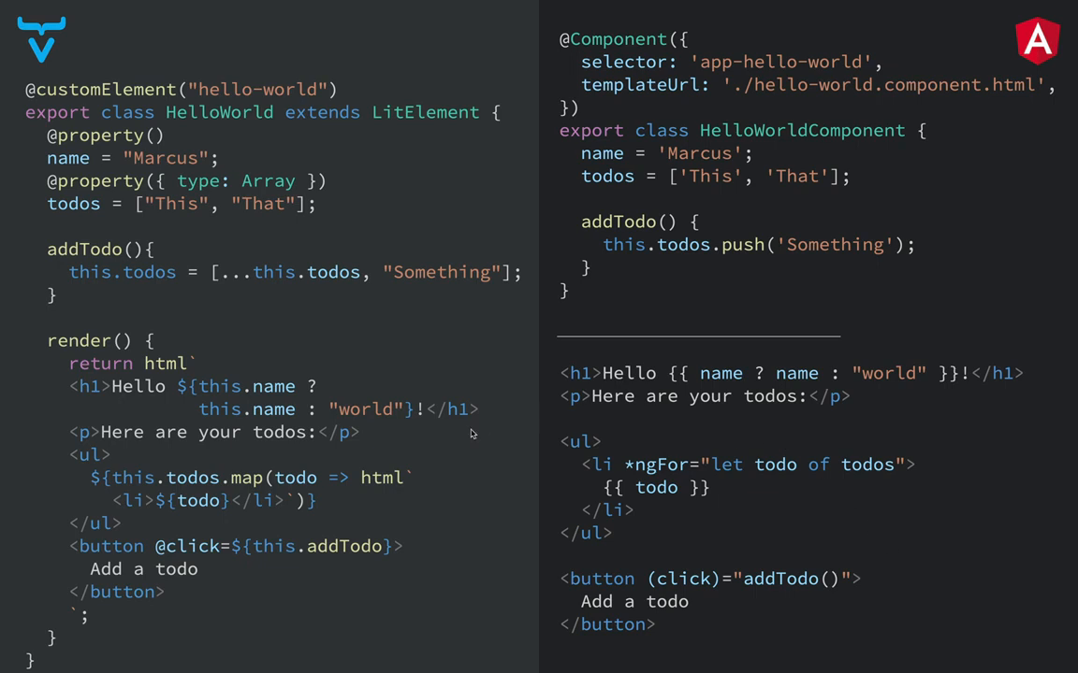
mouse_move(676, 381)
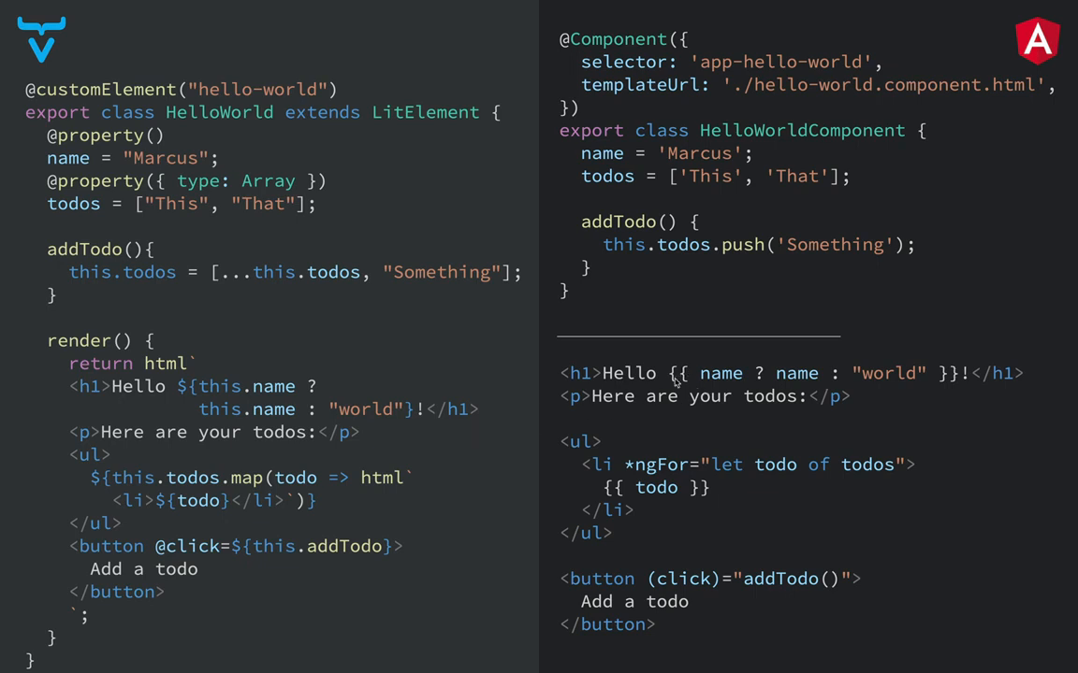
mouse_move(711, 387)
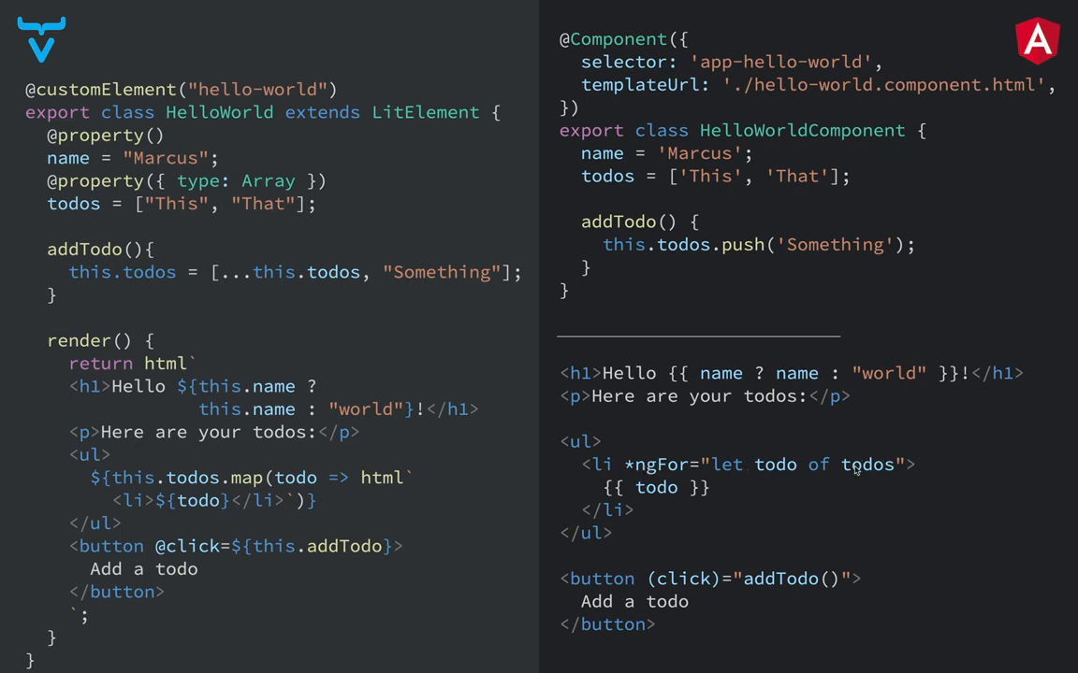
mouse_move(775, 477)
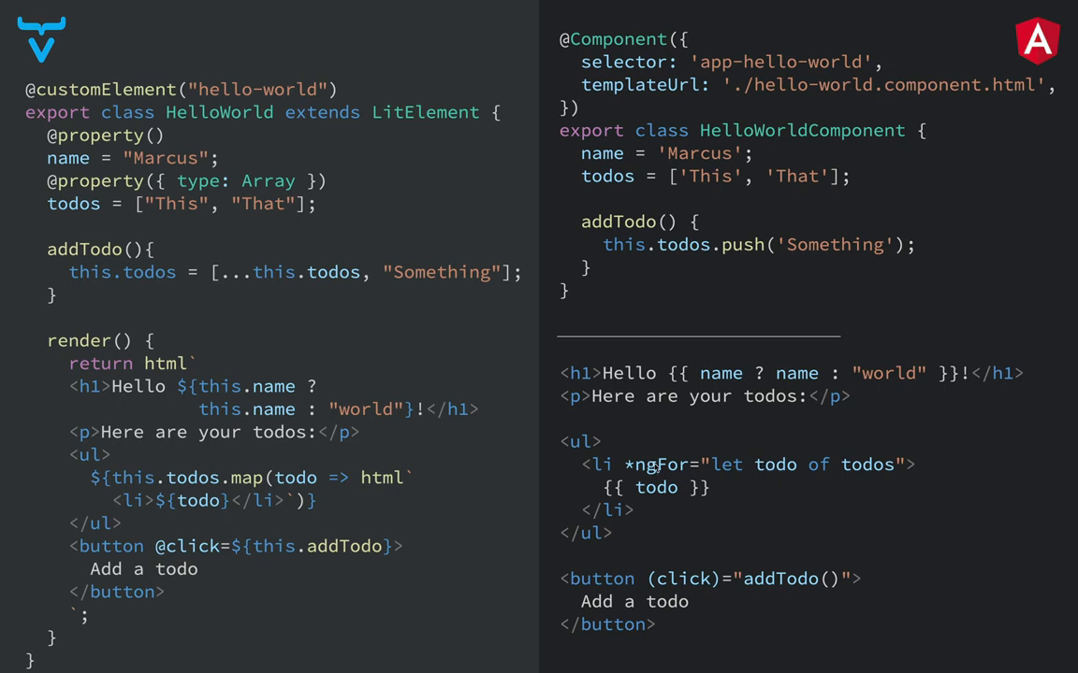
mouse_move(655, 491)
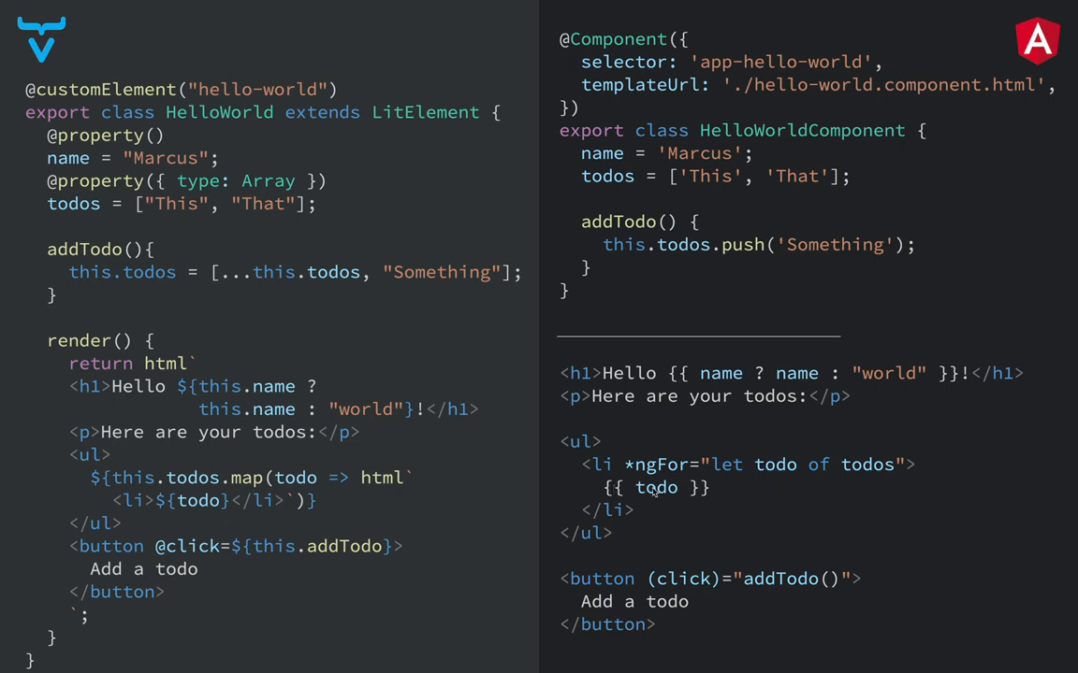
mouse_move(696, 555)
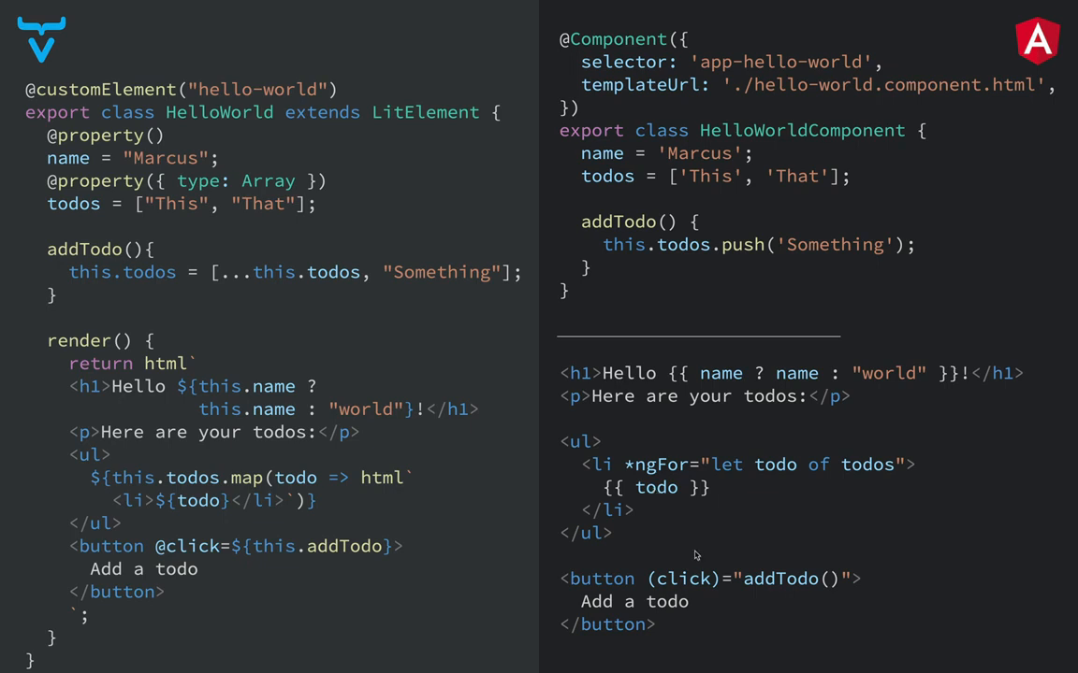
mouse_move(654, 588)
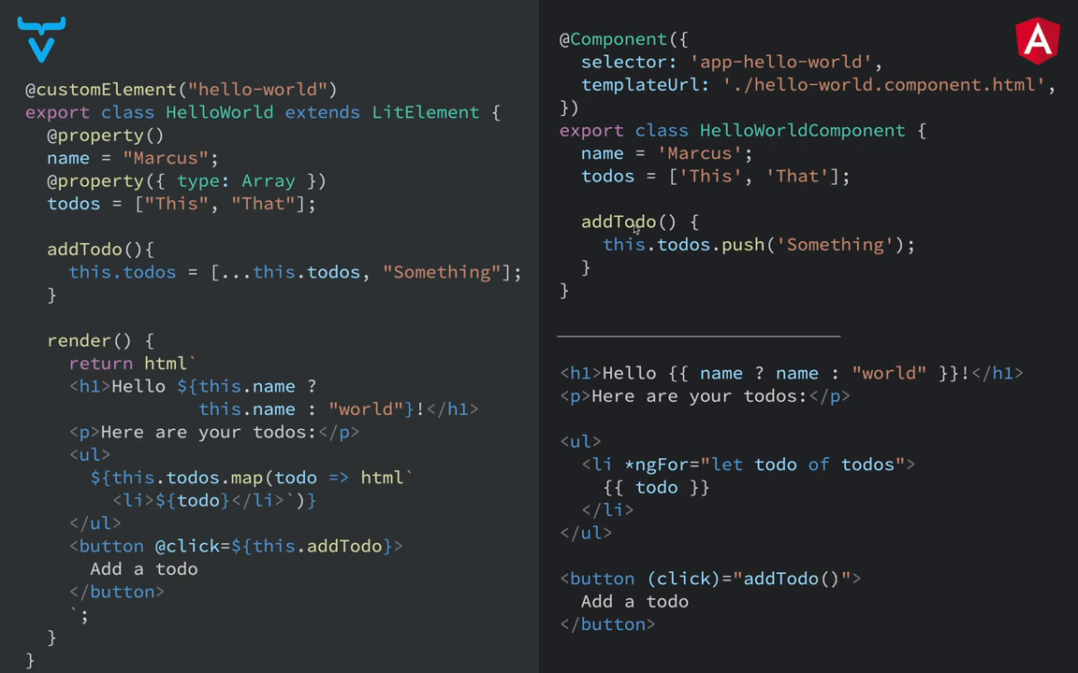
mouse_move(666, 496)
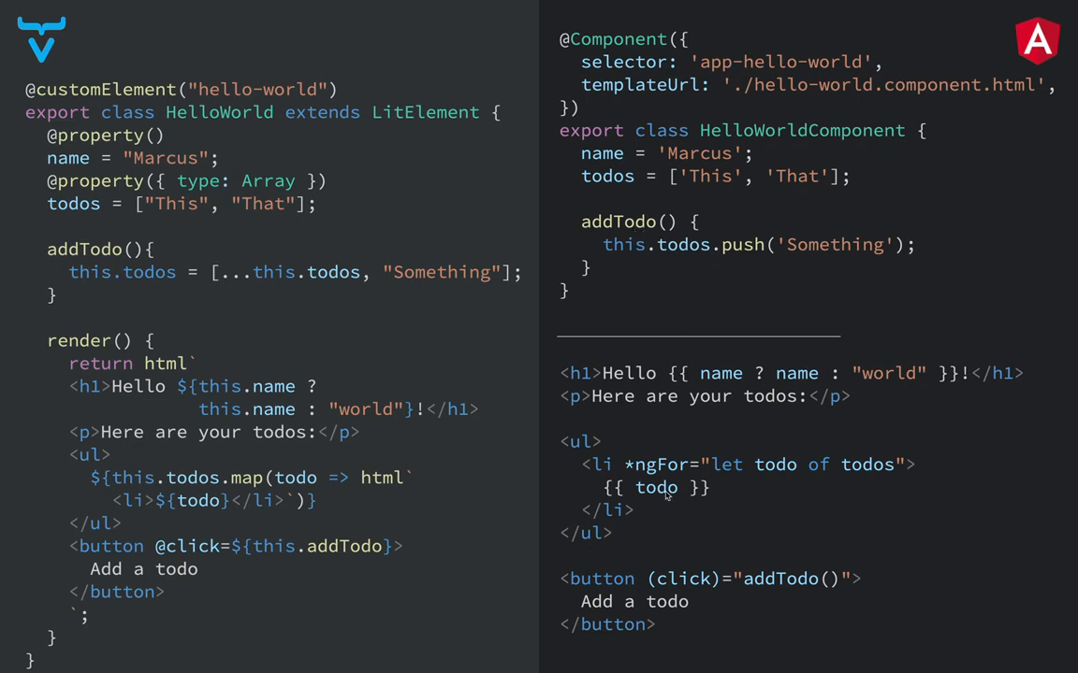